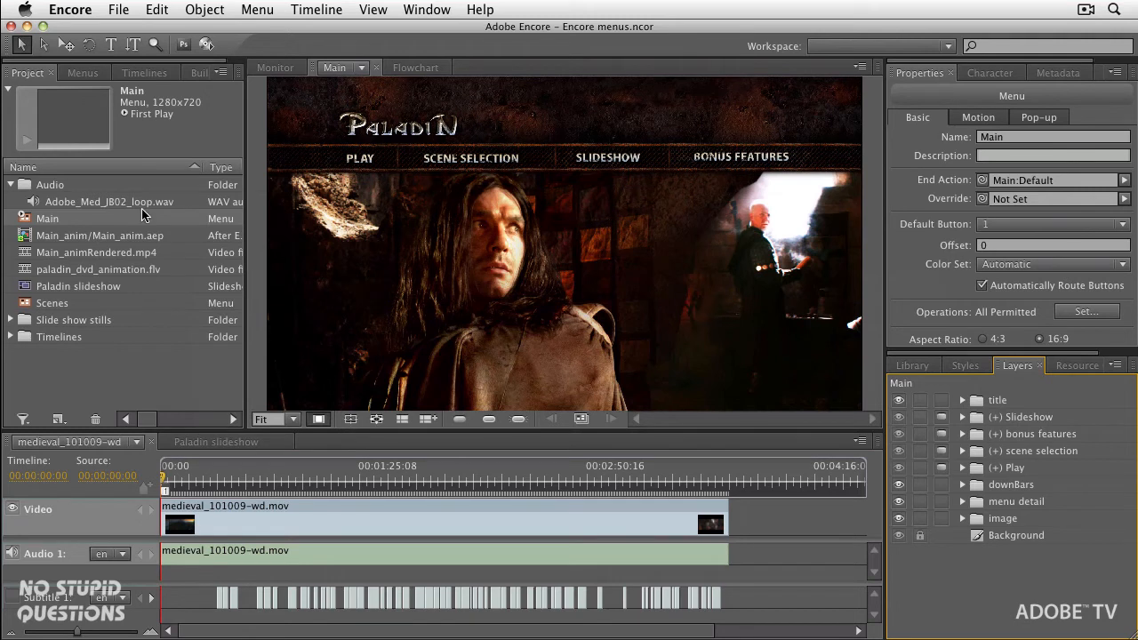
Select the Scene Selection button and open its linked Scenes menu from the Project panel
left_click(468, 157)
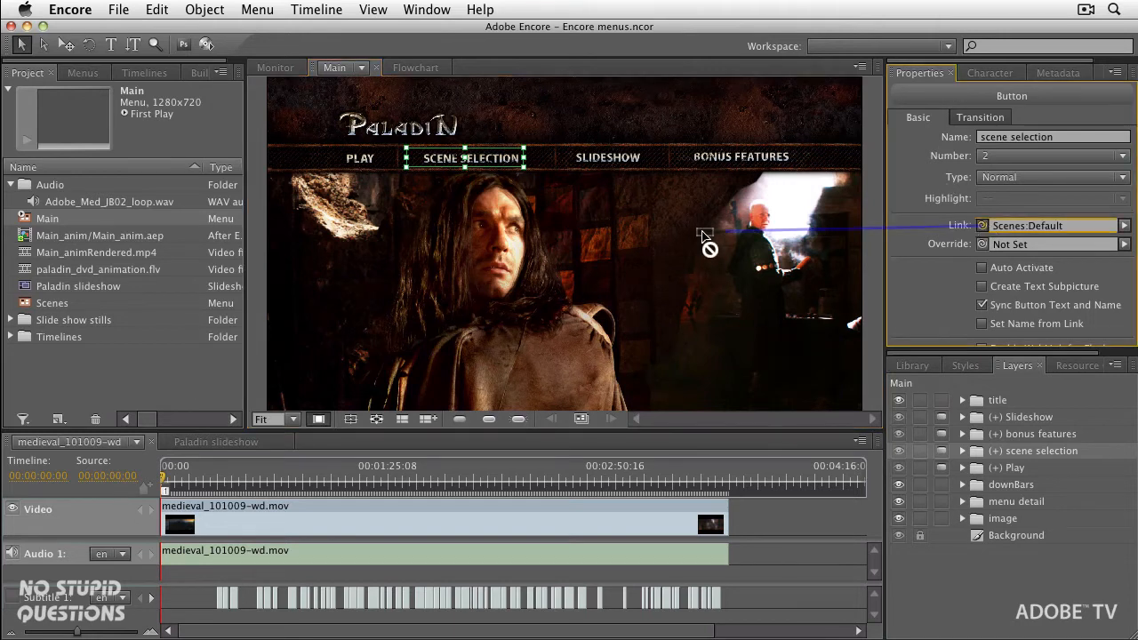
left_click(51, 303)
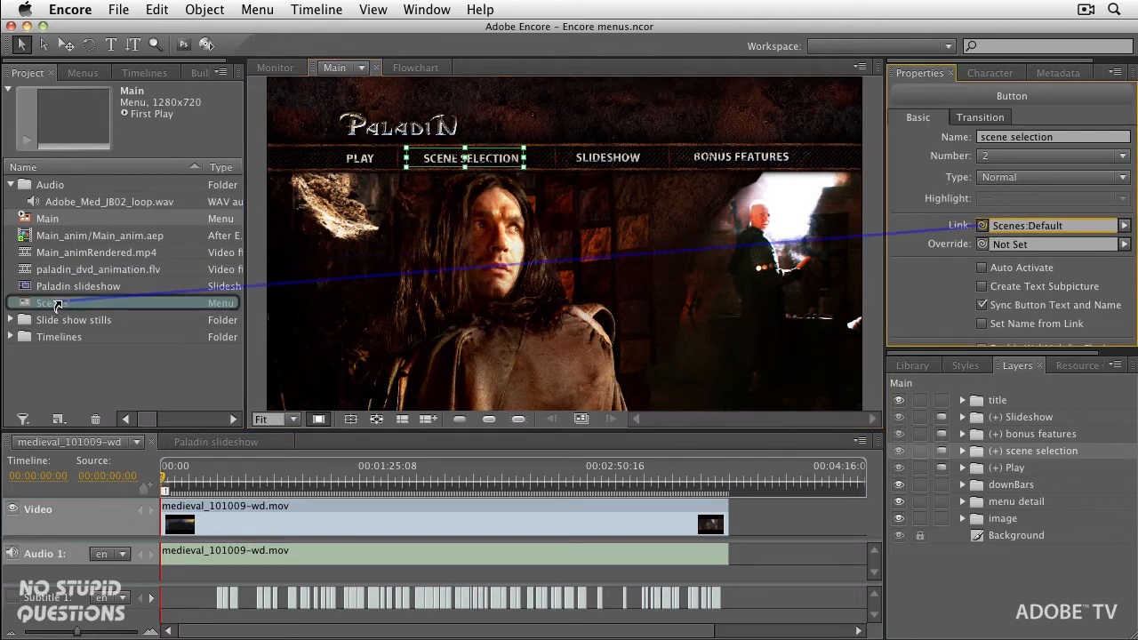
double_click(51, 303)
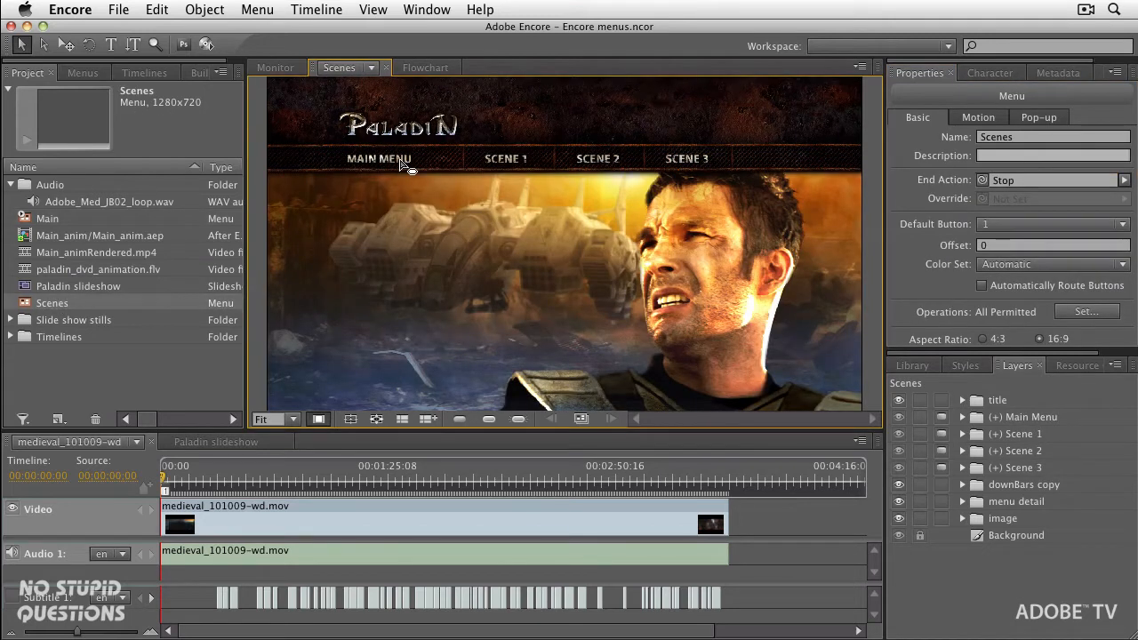
mouse_move(690, 166)
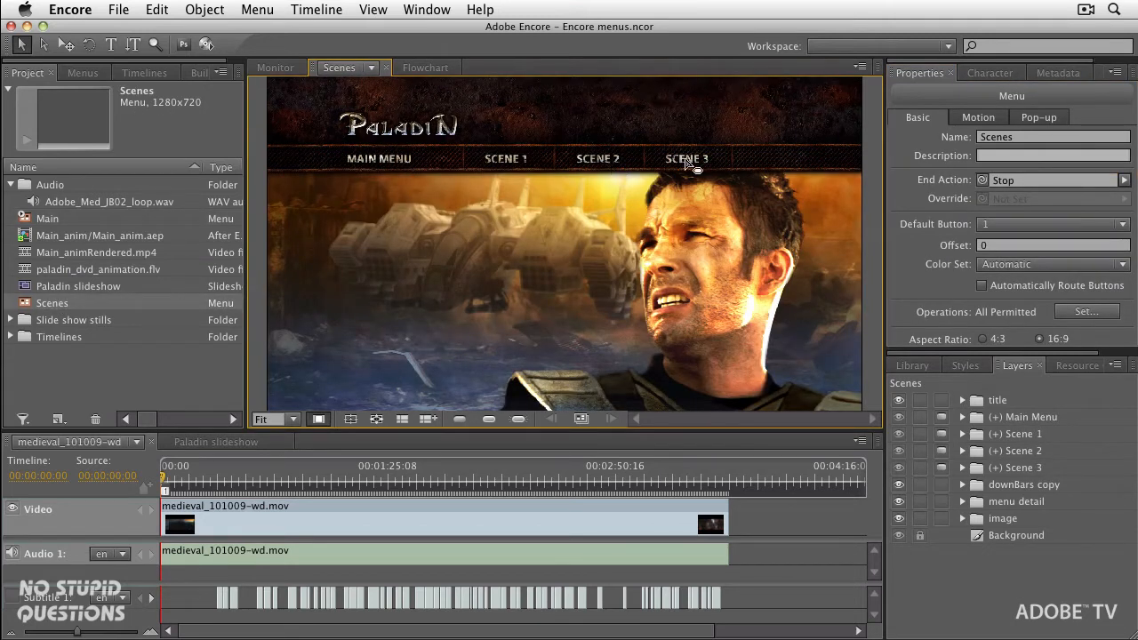
mouse_move(629, 354)
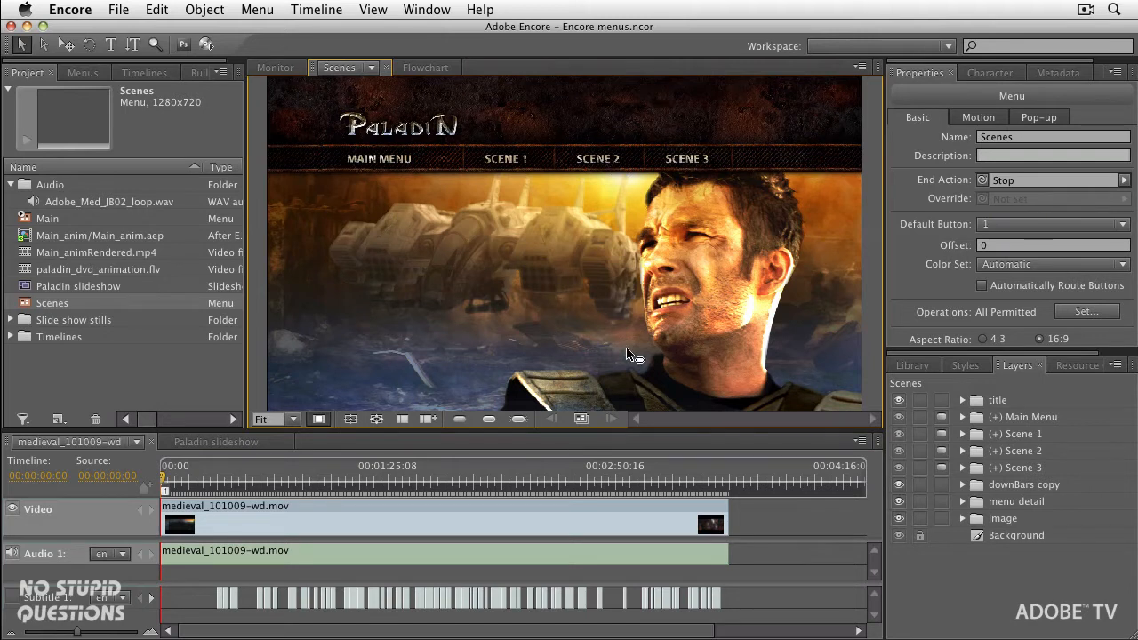
mouse_move(524, 178)
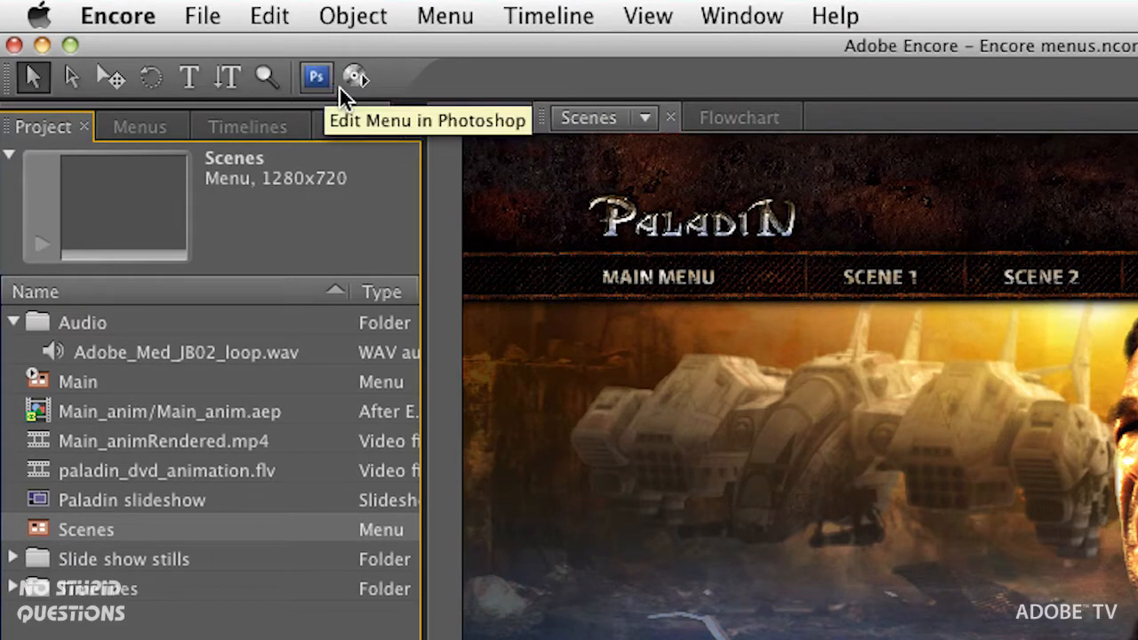
mouse_move(528, 173)
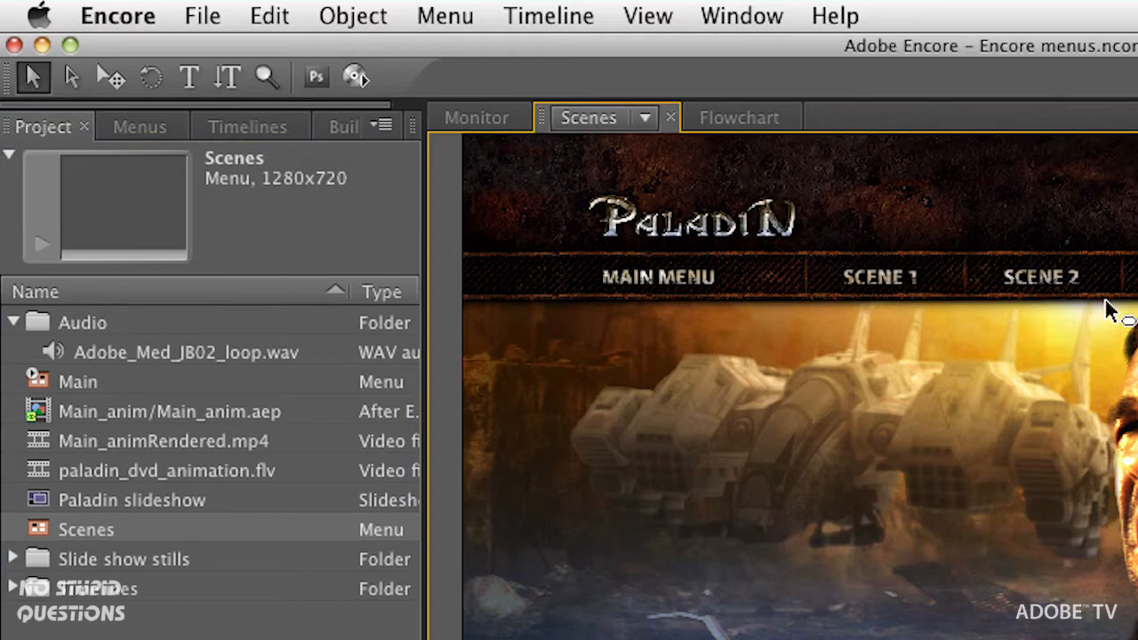
mouse_move(316, 77)
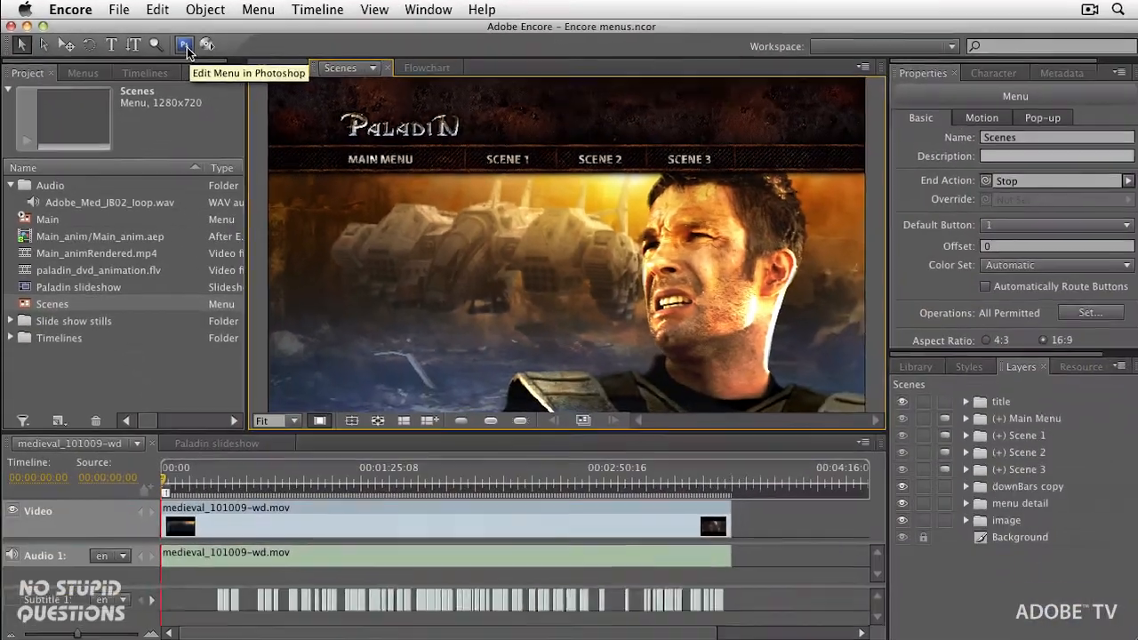
Edit the Scenes menu in Photoshop and expand the (+) Scene 3 layer group
left_click(183, 45)
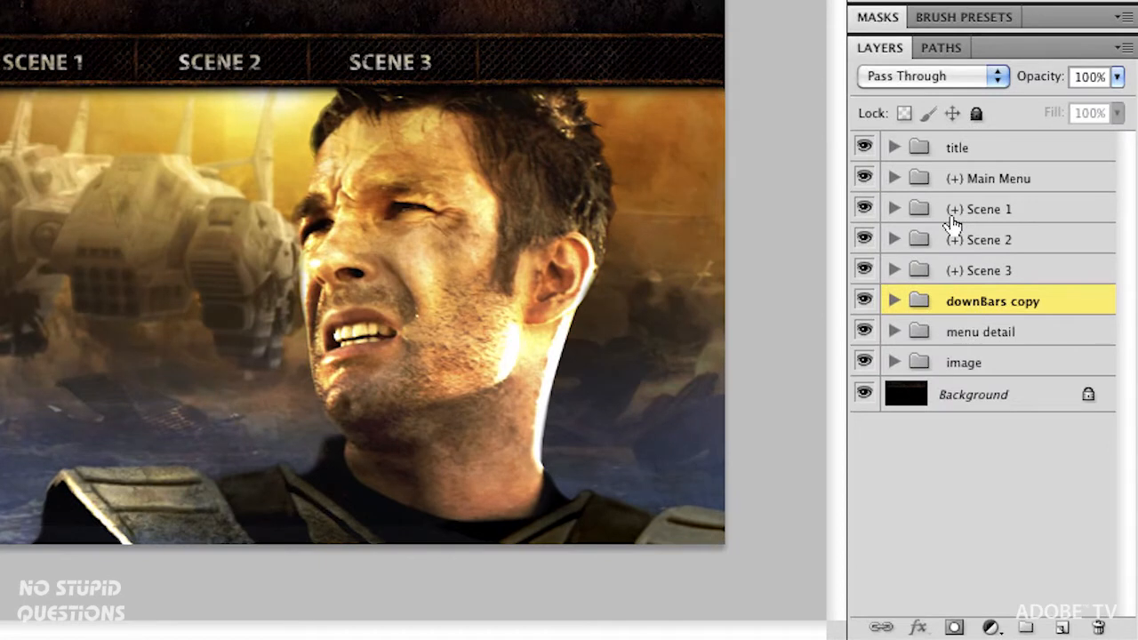
mouse_move(960, 224)
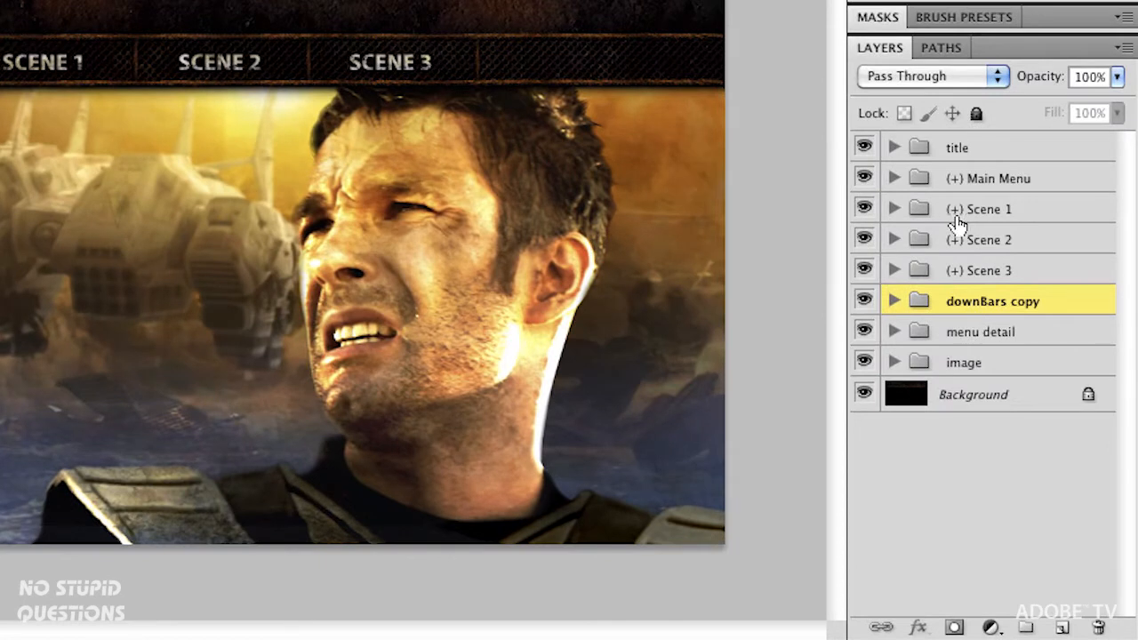
mouse_move(899, 274)
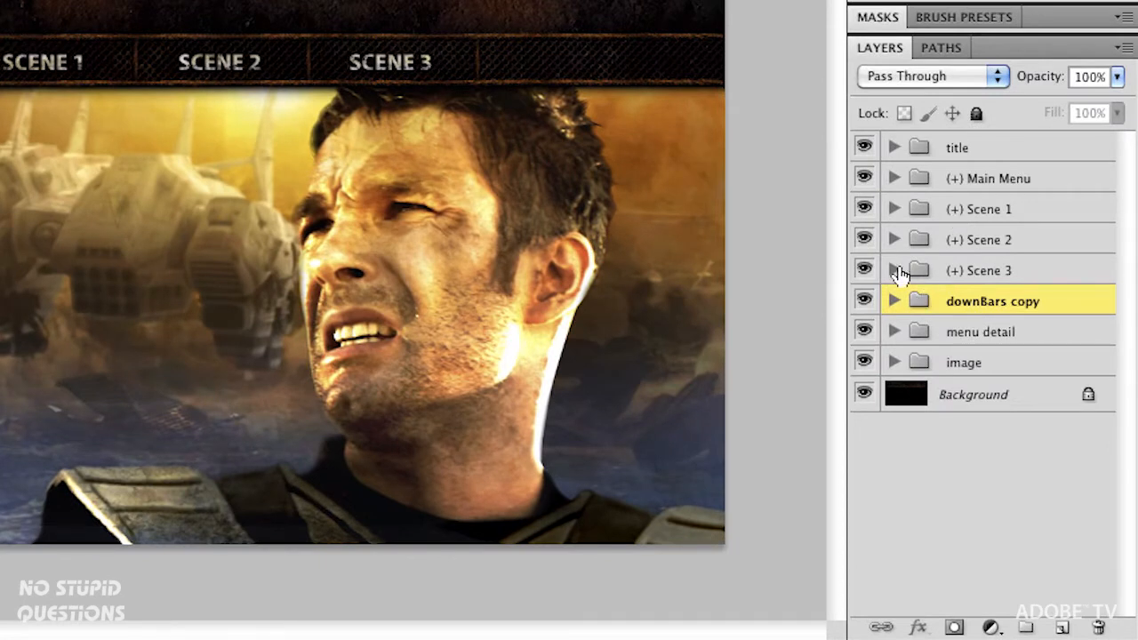
left_click(893, 270)
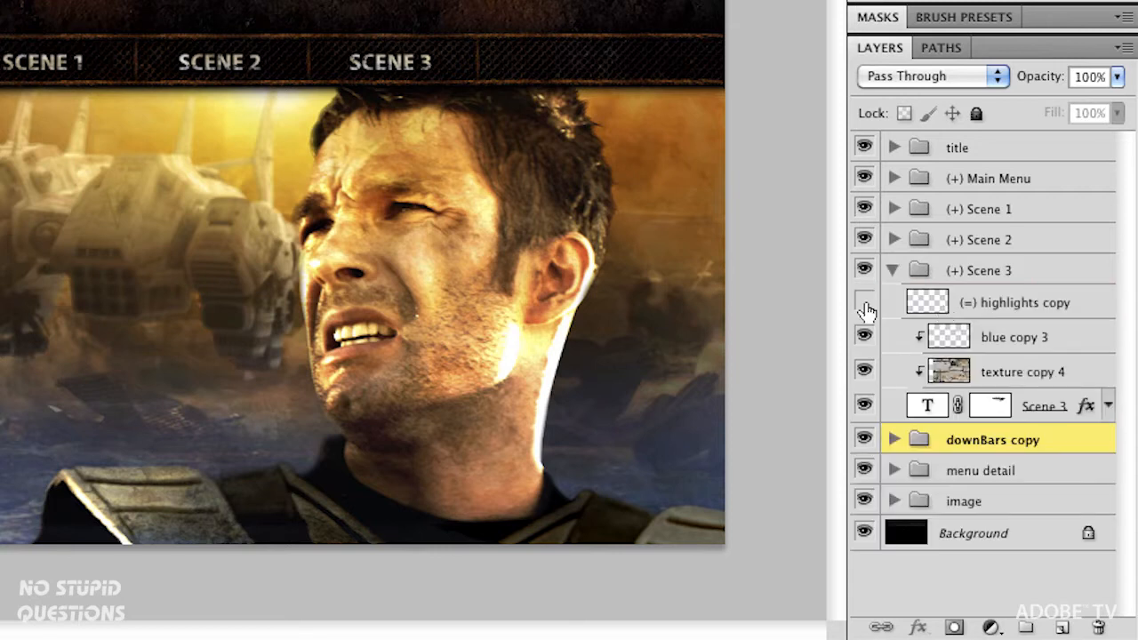
left_click(863, 302)
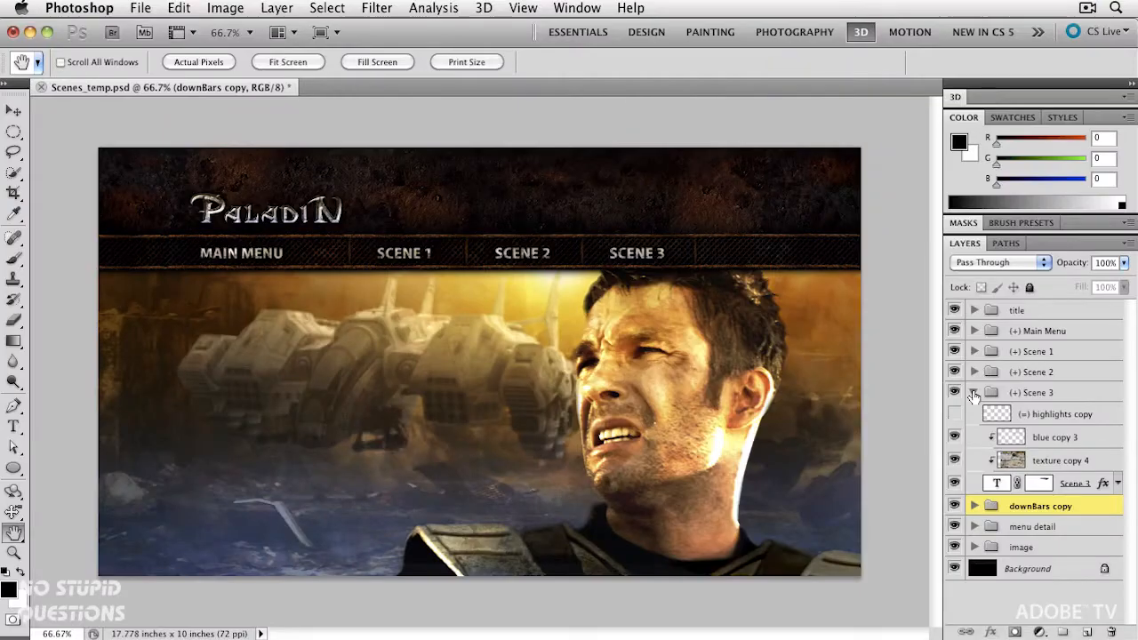
Duplicate the (+) Scene 3 group and rename the copy '(+) Easter Egg'
left_click(975, 392)
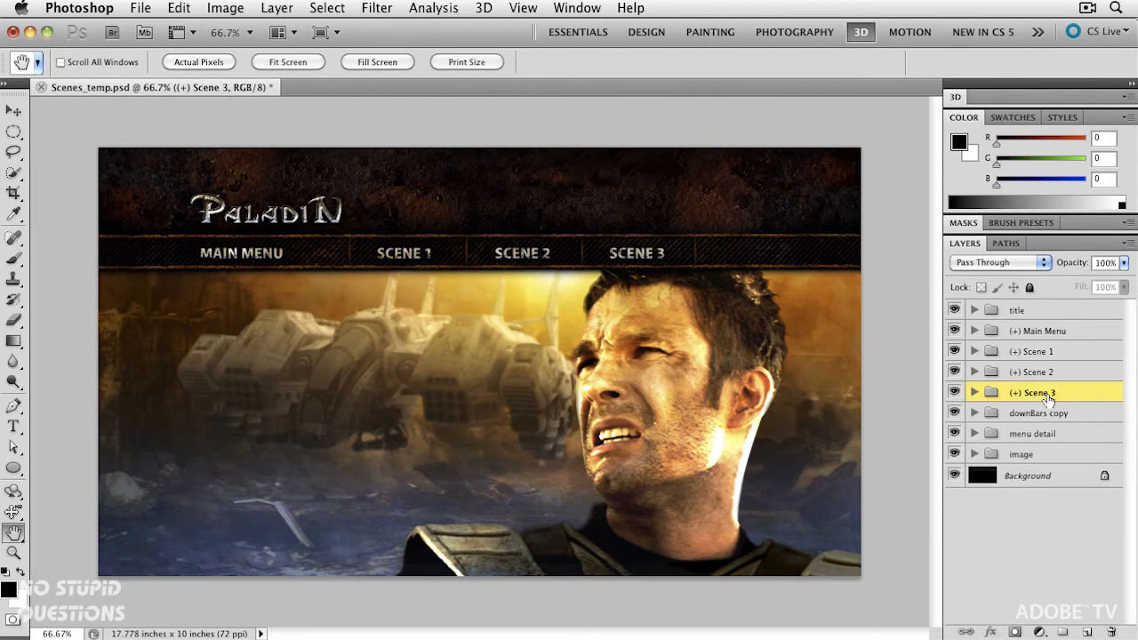
right_click(1044, 392)
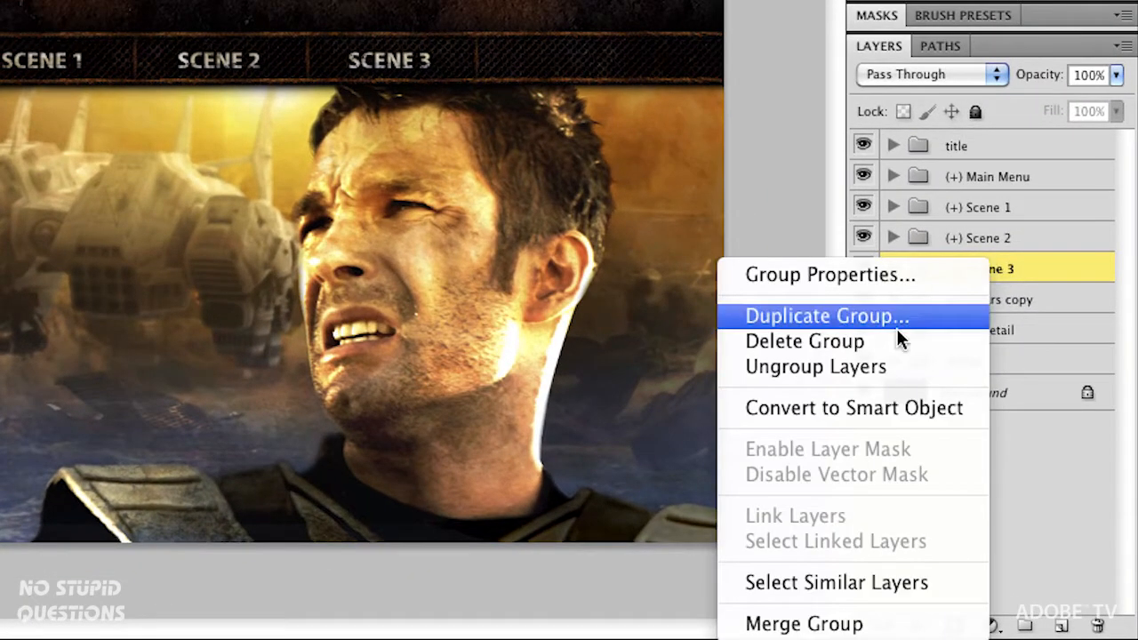
left_click(825, 315)
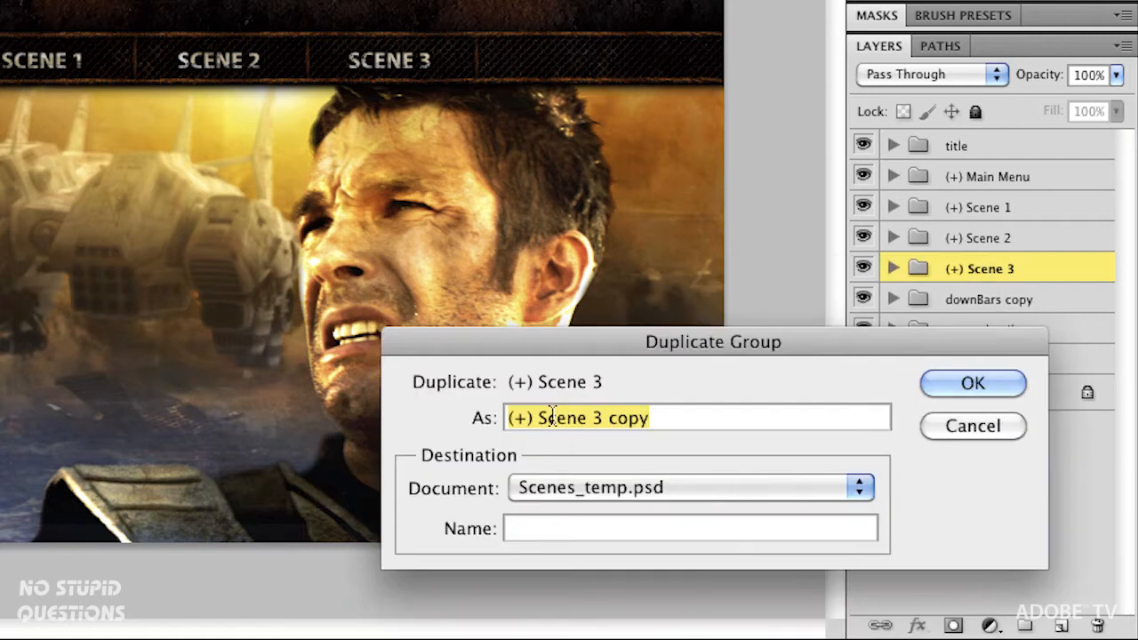
left_click(538, 418)
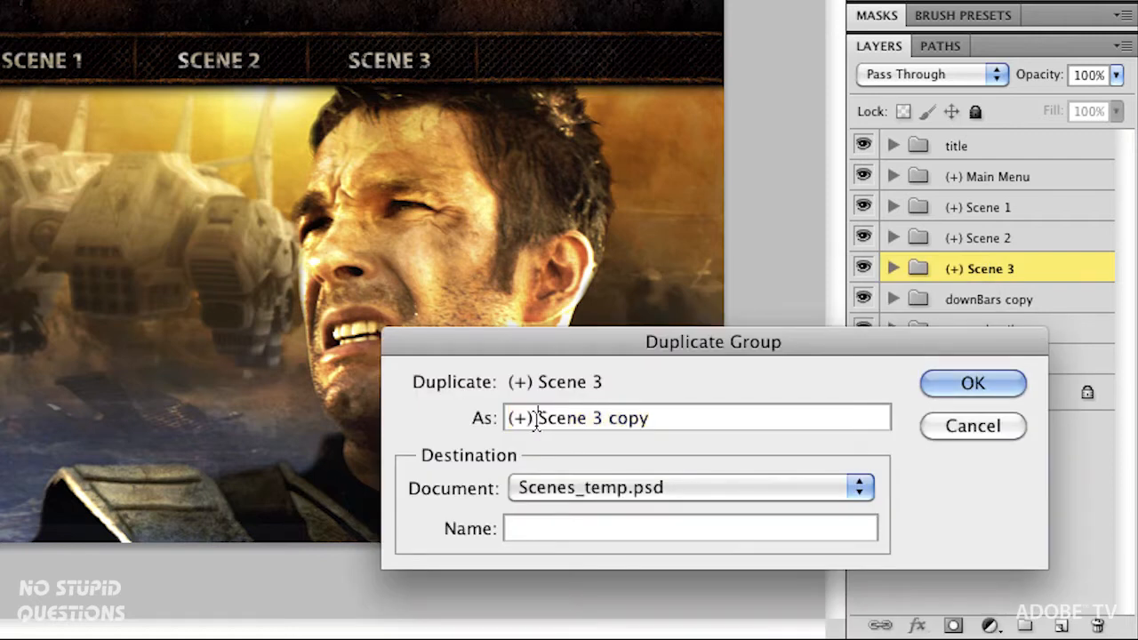
double_click(596, 417)
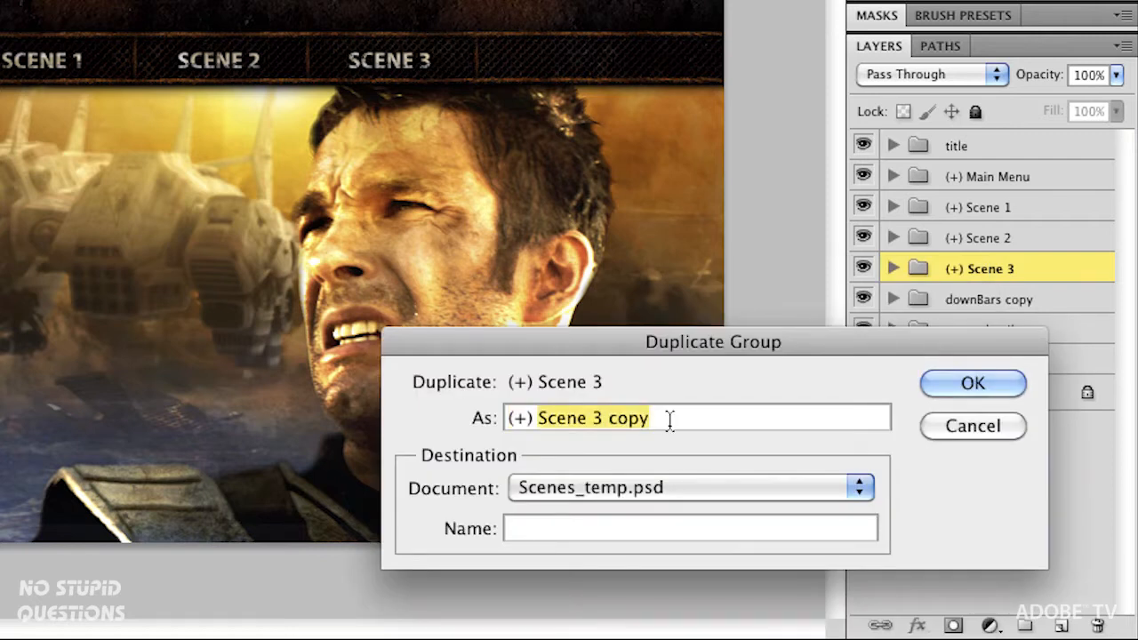
mouse_move(715, 392)
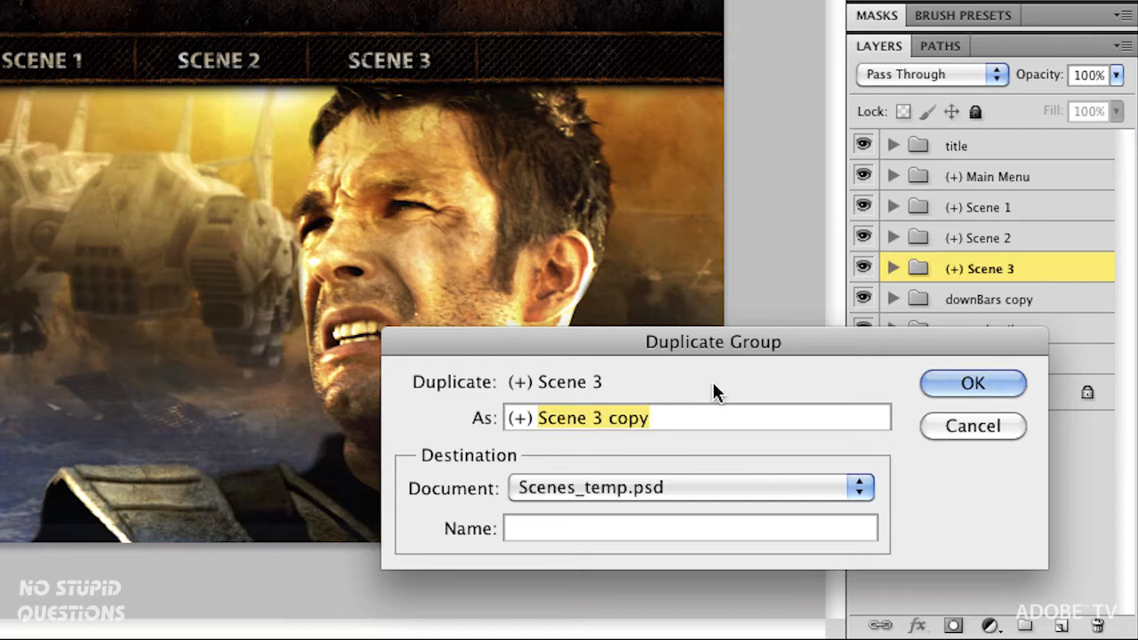
type("Easter")
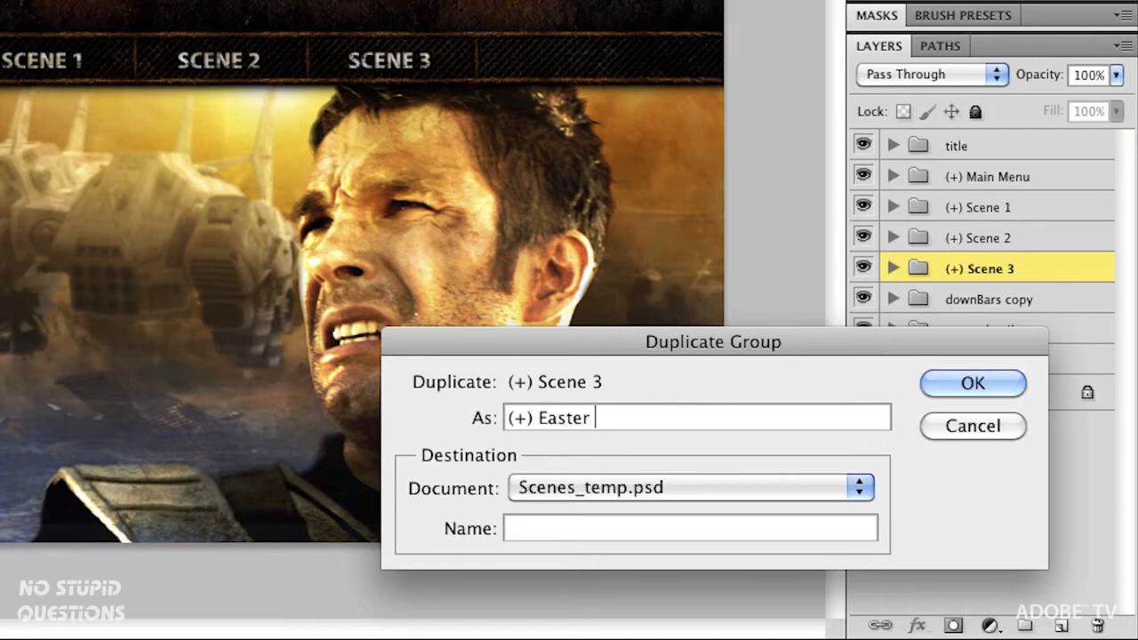
type("Egg")
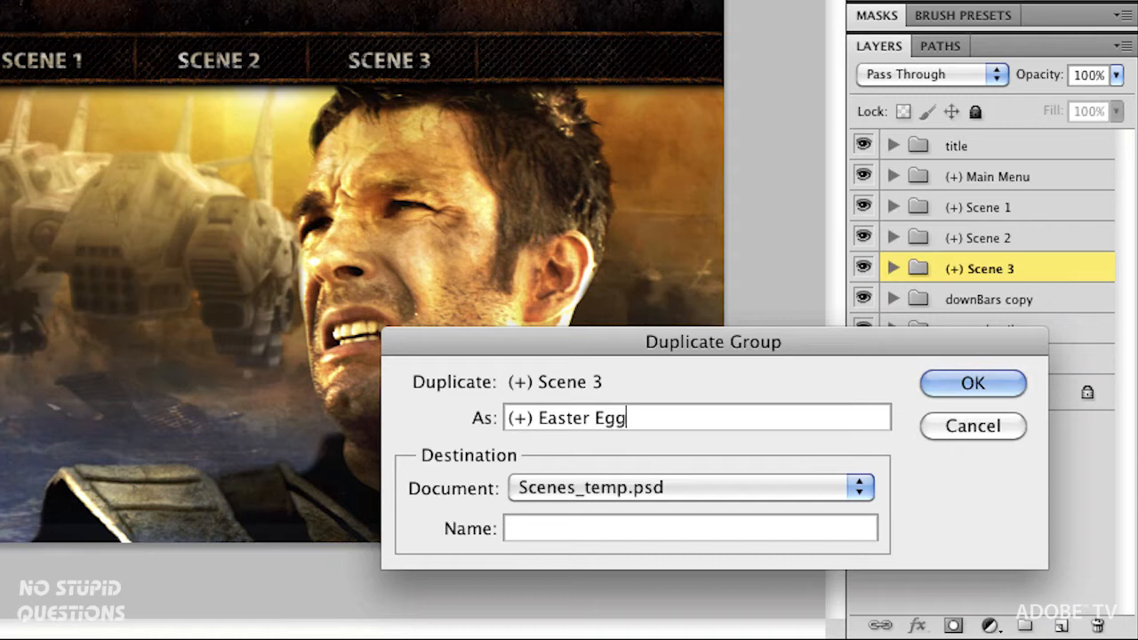
left_click(971, 383)
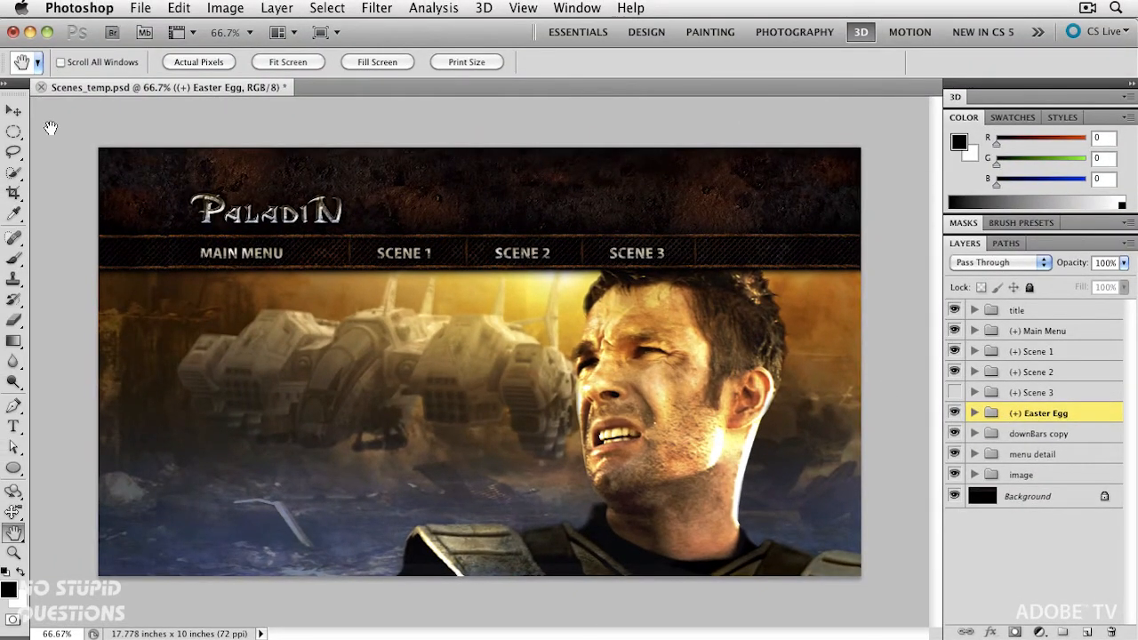
Expand the Easter Egg group and move its Scene 3 label down onto the picture
left_click(10, 110)
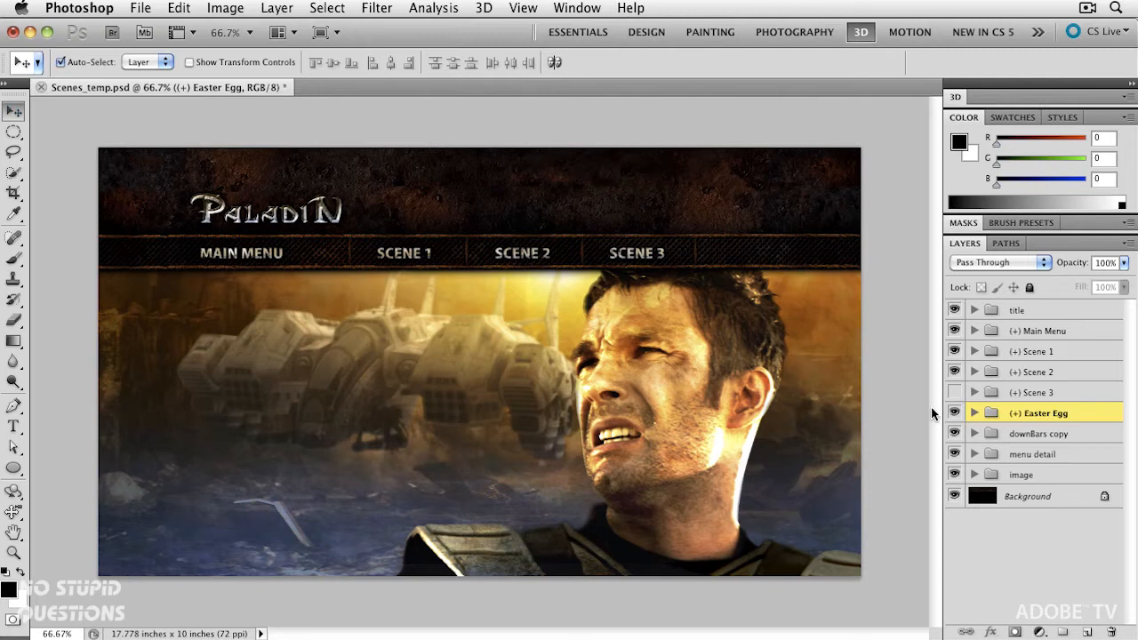
left_click(975, 413)
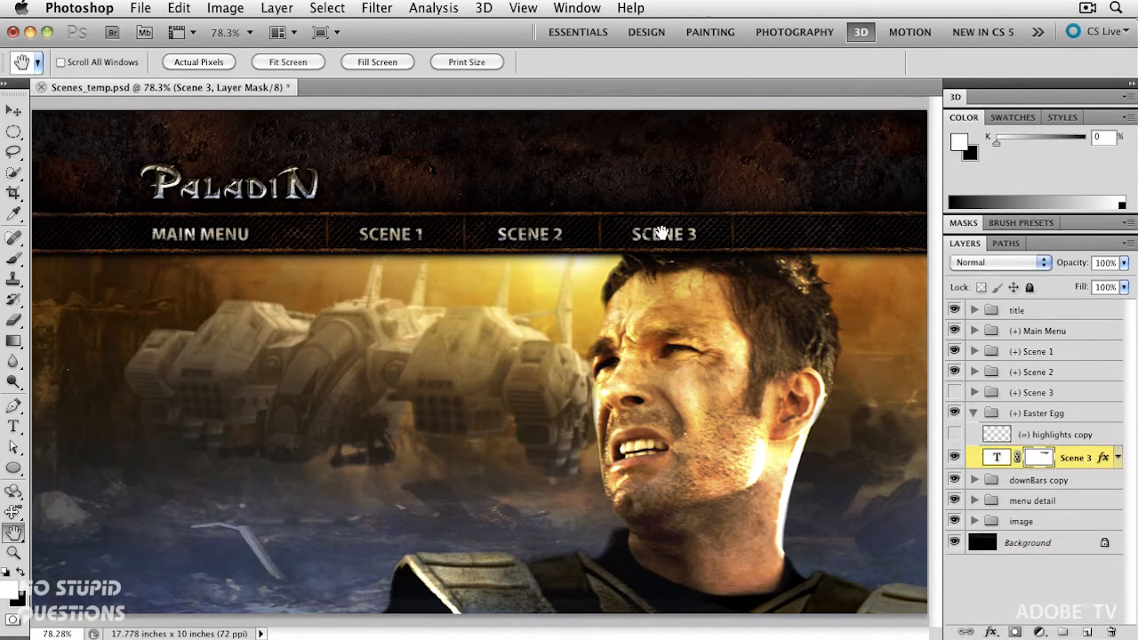
mouse_move(662, 233)
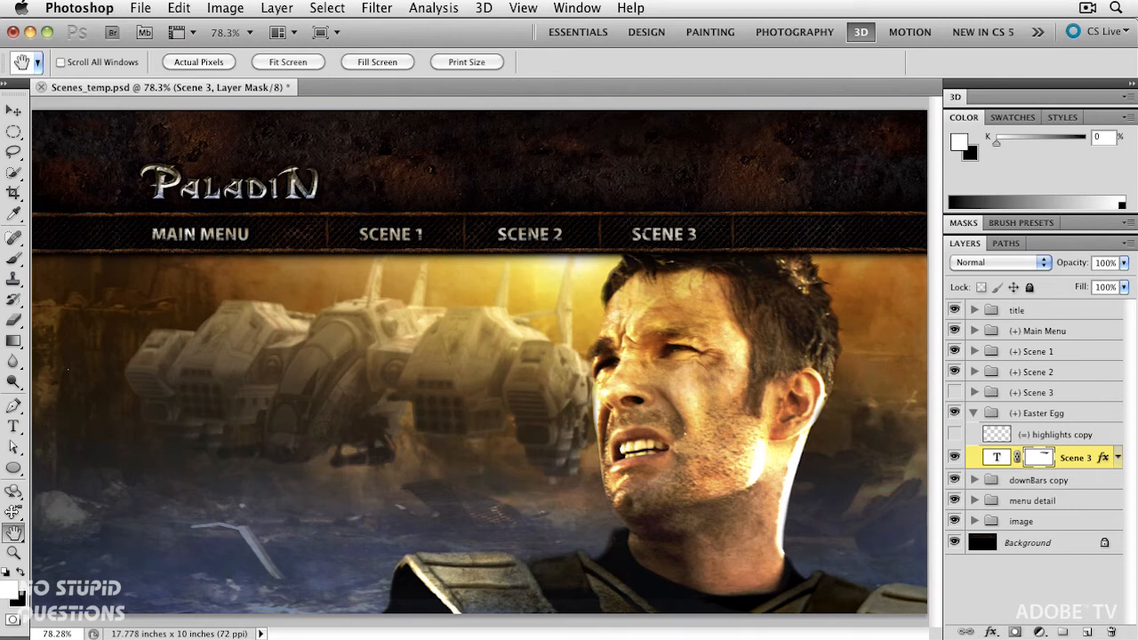
left_click(11, 112)
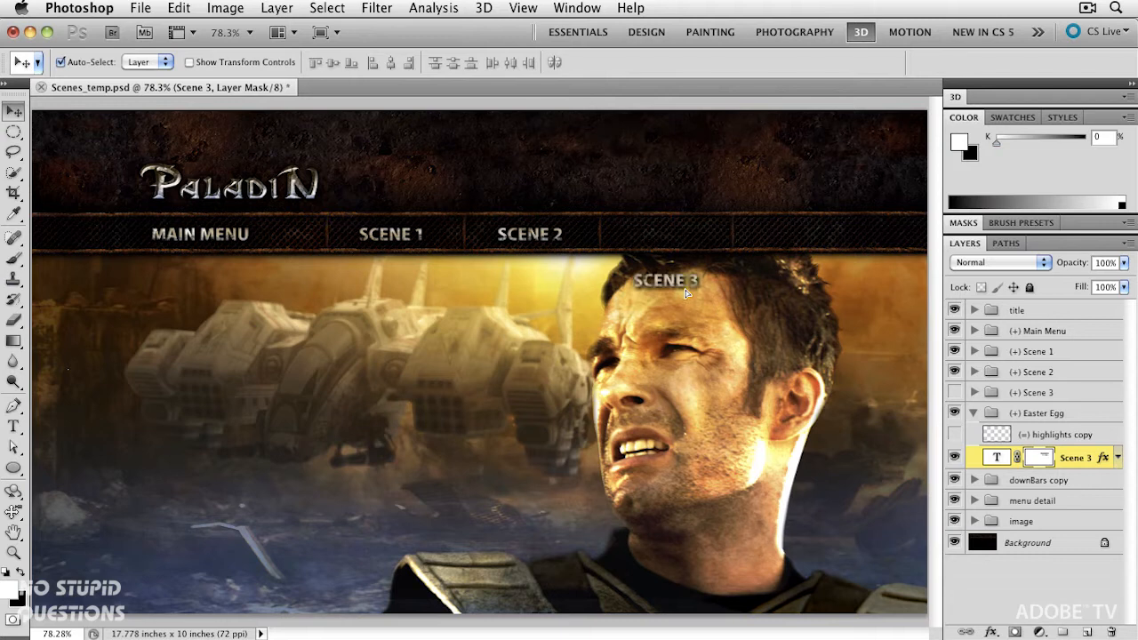
left_click_drag(667, 280, 667, 505)
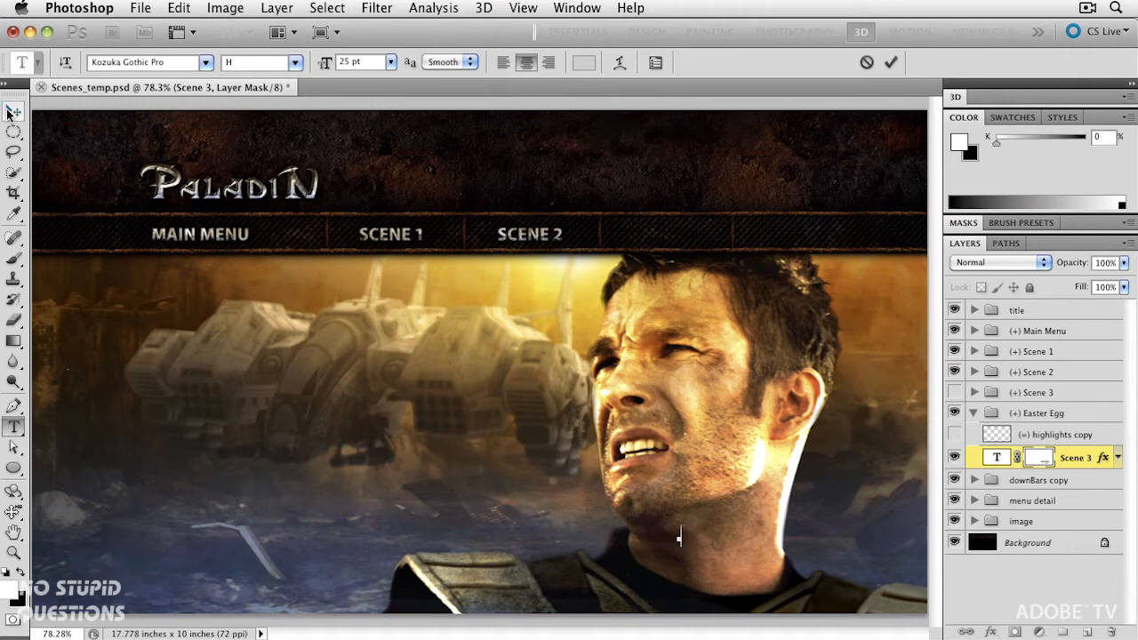
Return to the Move tool after reducing the label to a placeholder character
left_click(11, 112)
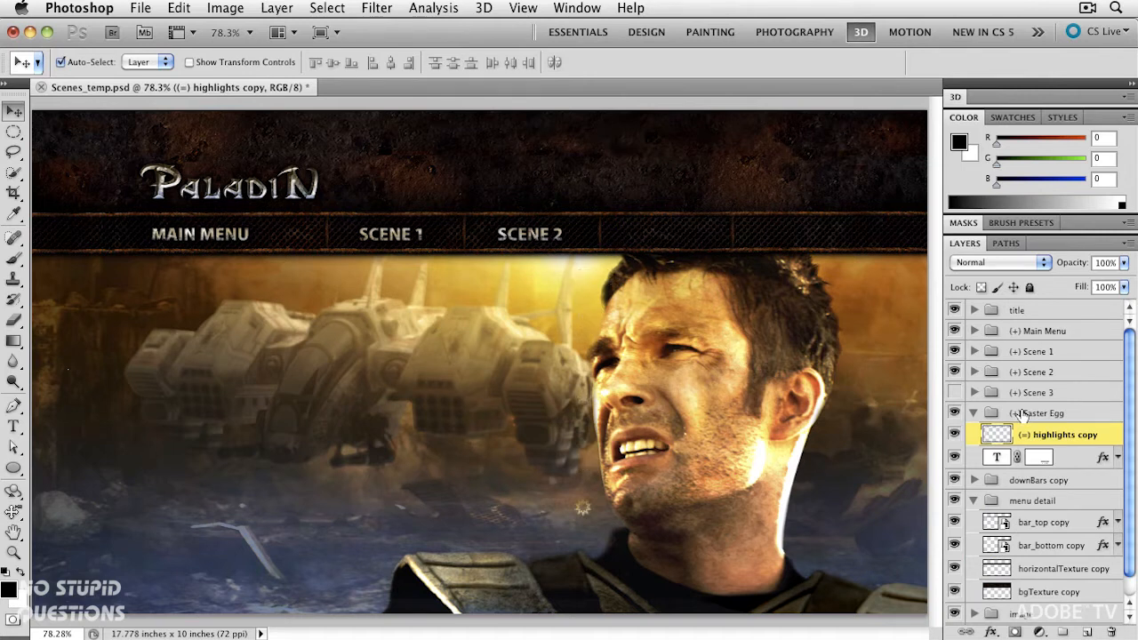
mouse_move(946, 453)
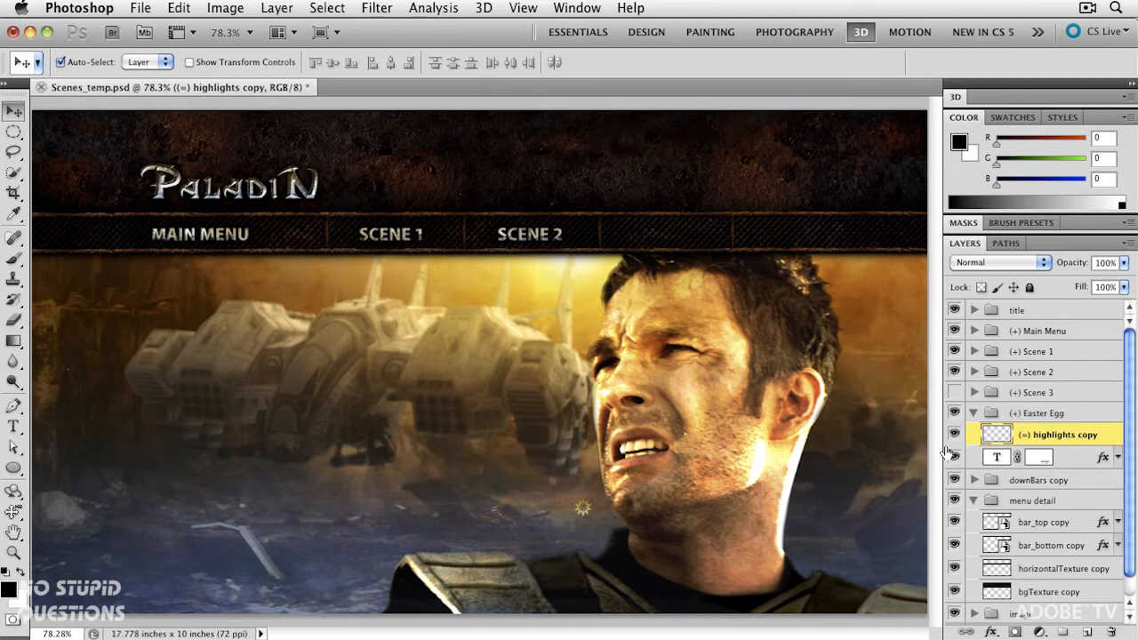
mouse_move(953, 434)
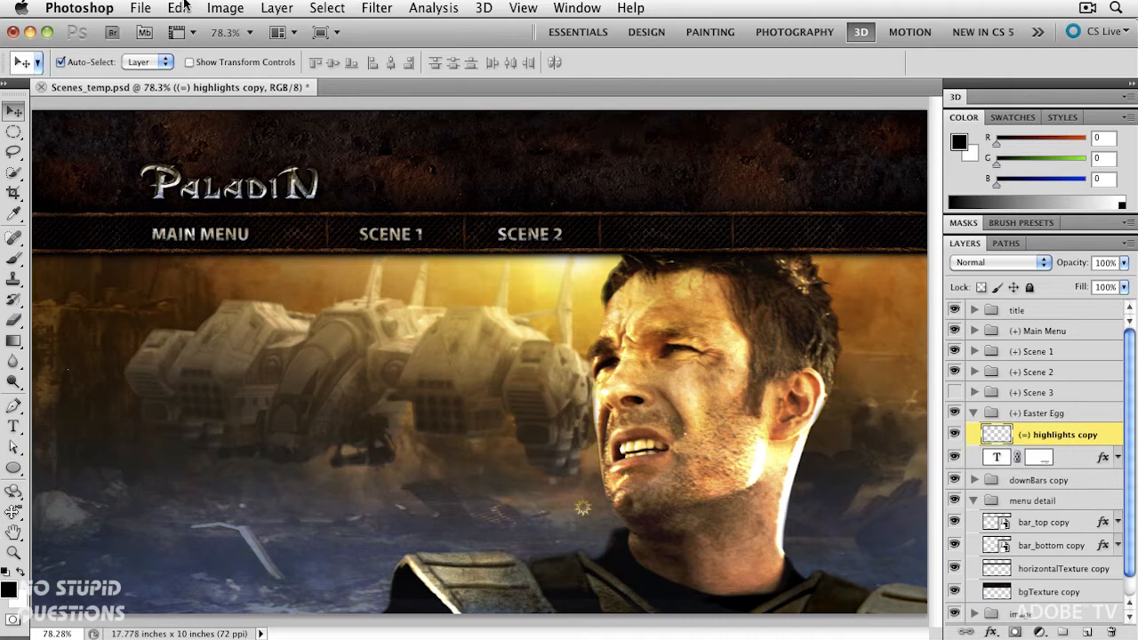
Bring in widget2.png, shrink it to a small emblem and place it beside the sparkle
left_click(141, 8)
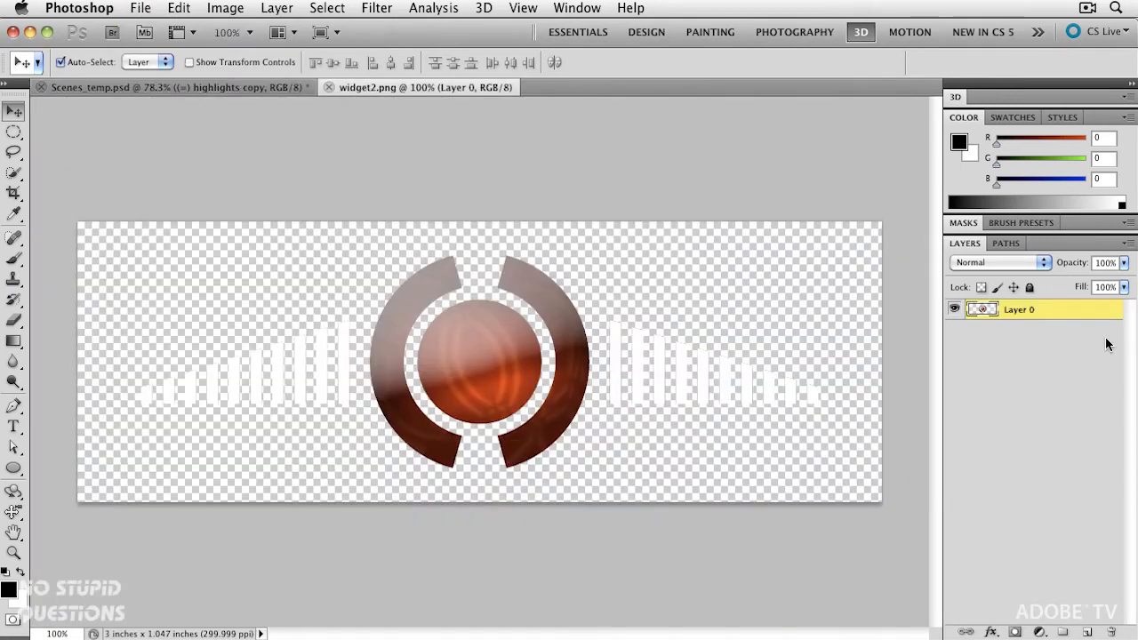
mouse_move(482, 358)
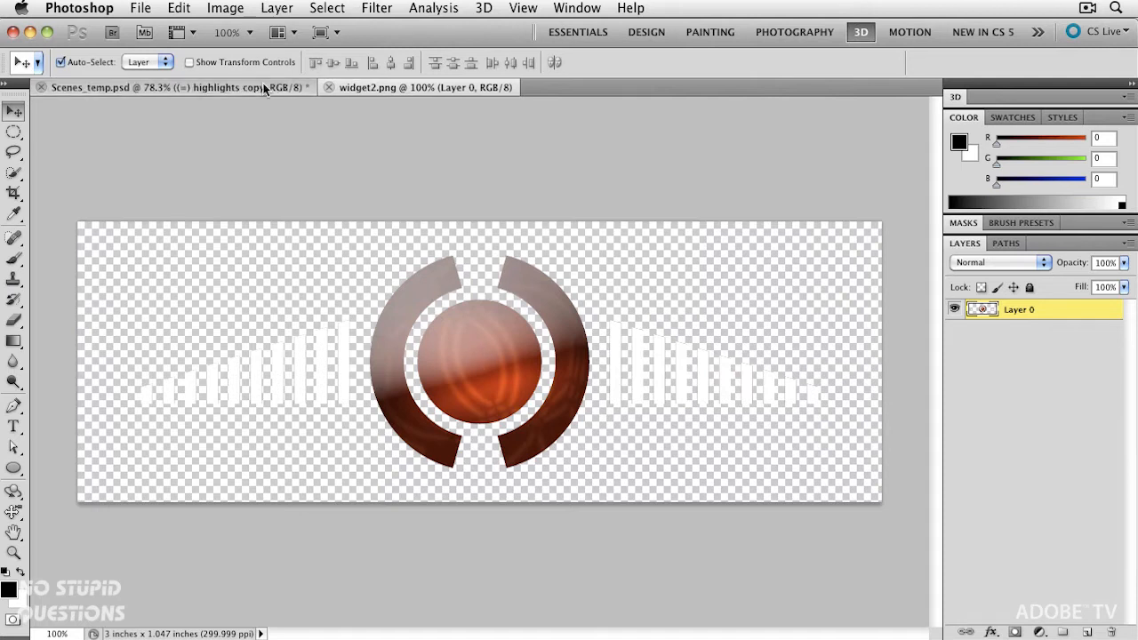
mouse_move(560, 351)
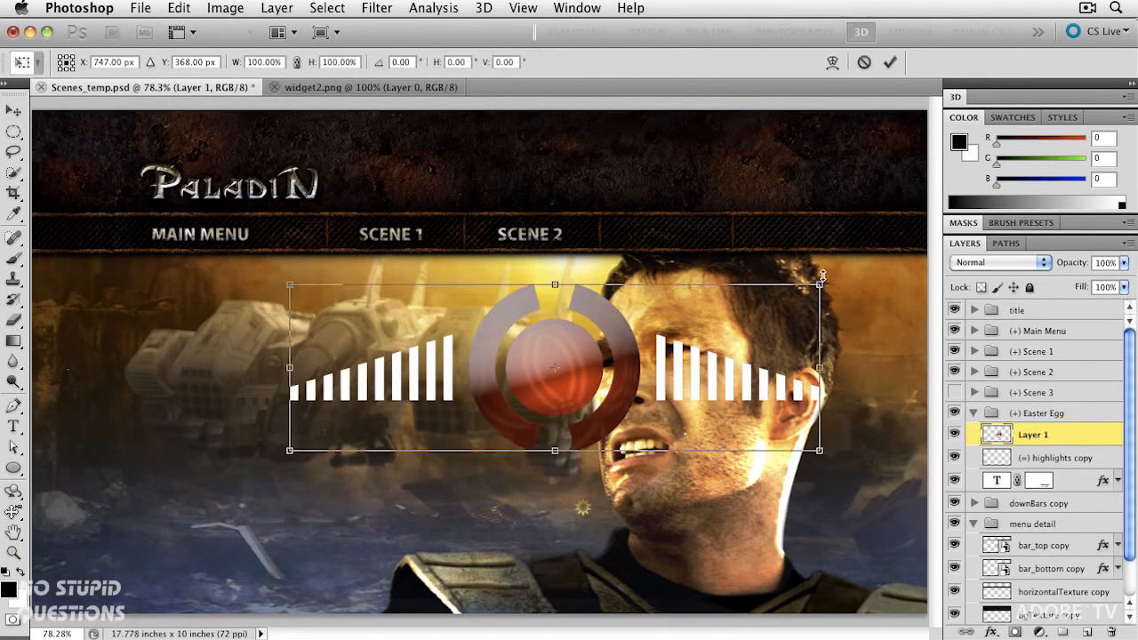
left_click_drag(820, 449, 441, 440)
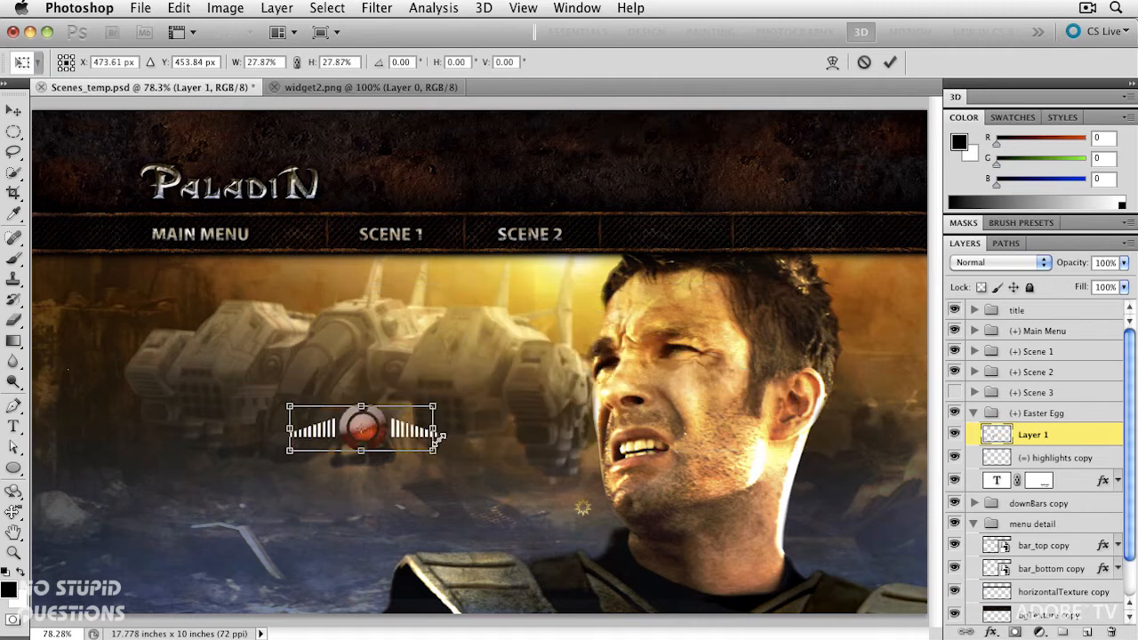
left_click_drag(442, 440, 371, 445)
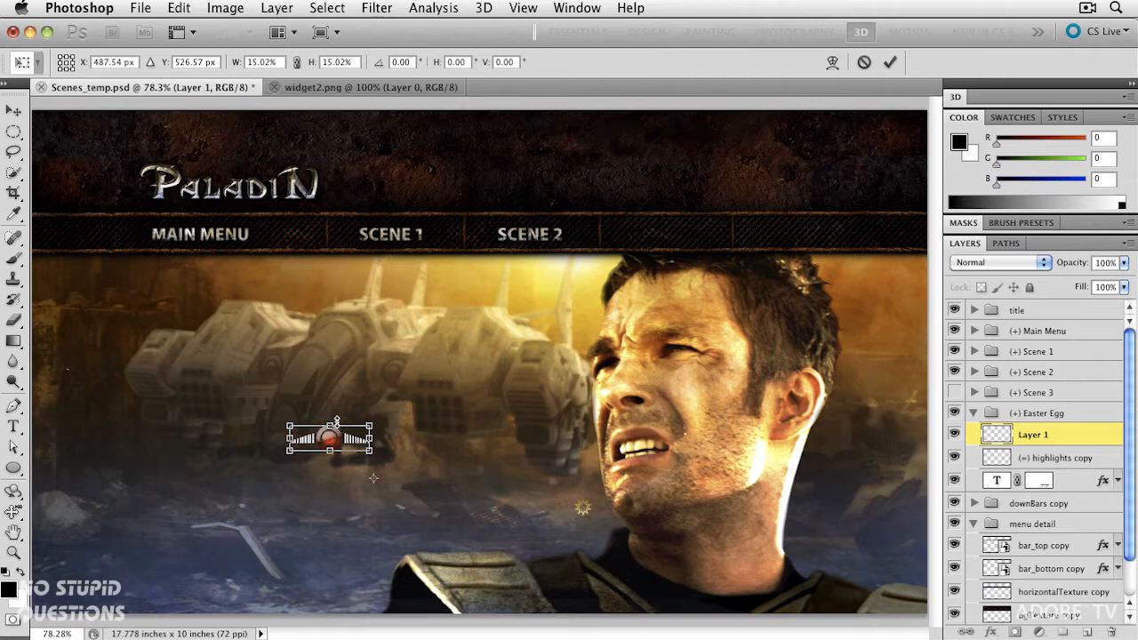
left_click_drag(330, 437, 541, 518)
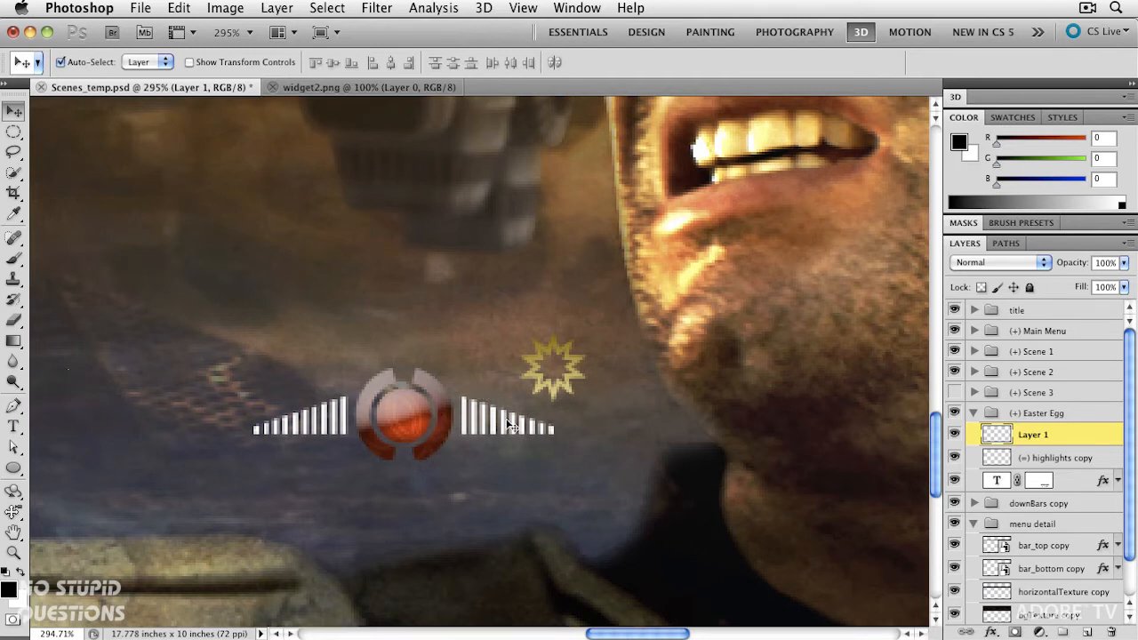
mouse_move(511, 401)
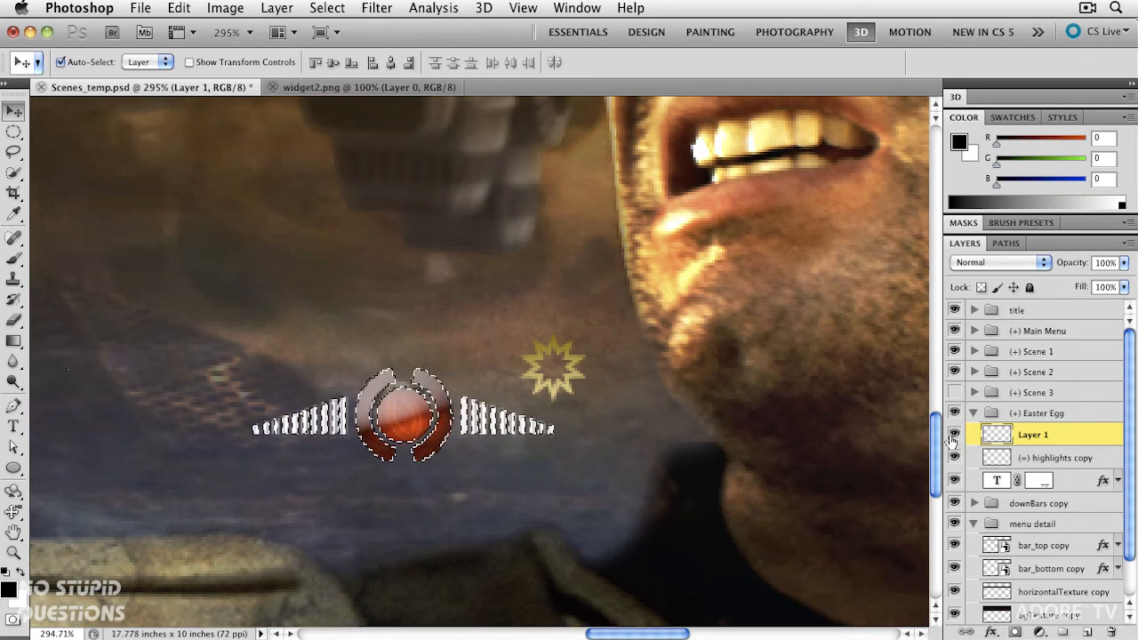
Hide the original widget Layer 1 after loading its selection for the gold fill
left_click(1054, 458)
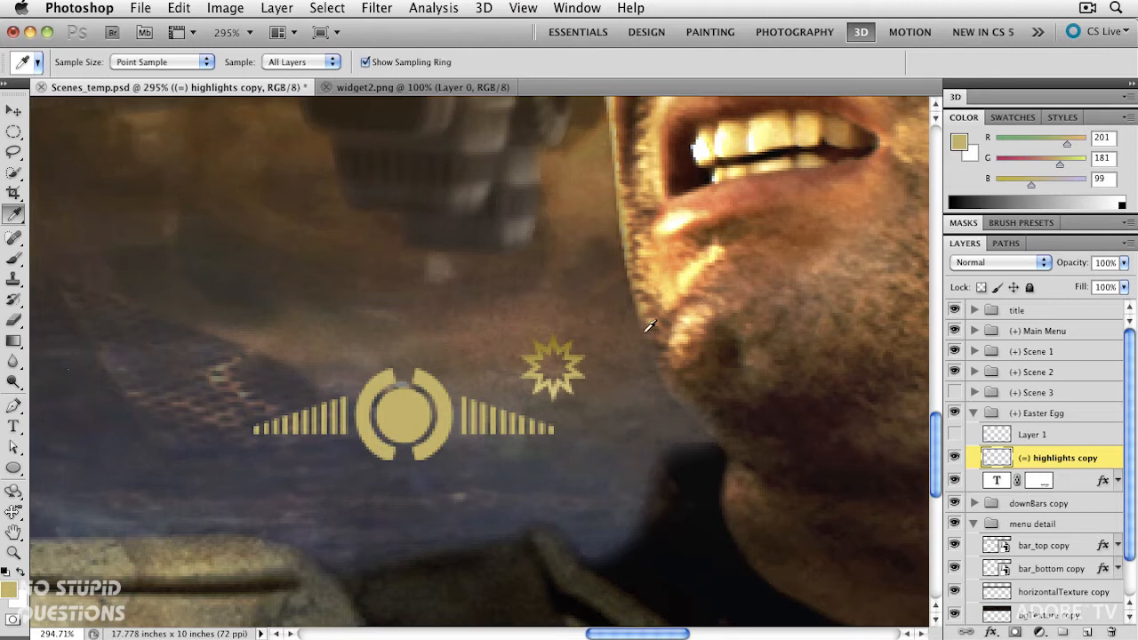
mouse_move(29, 214)
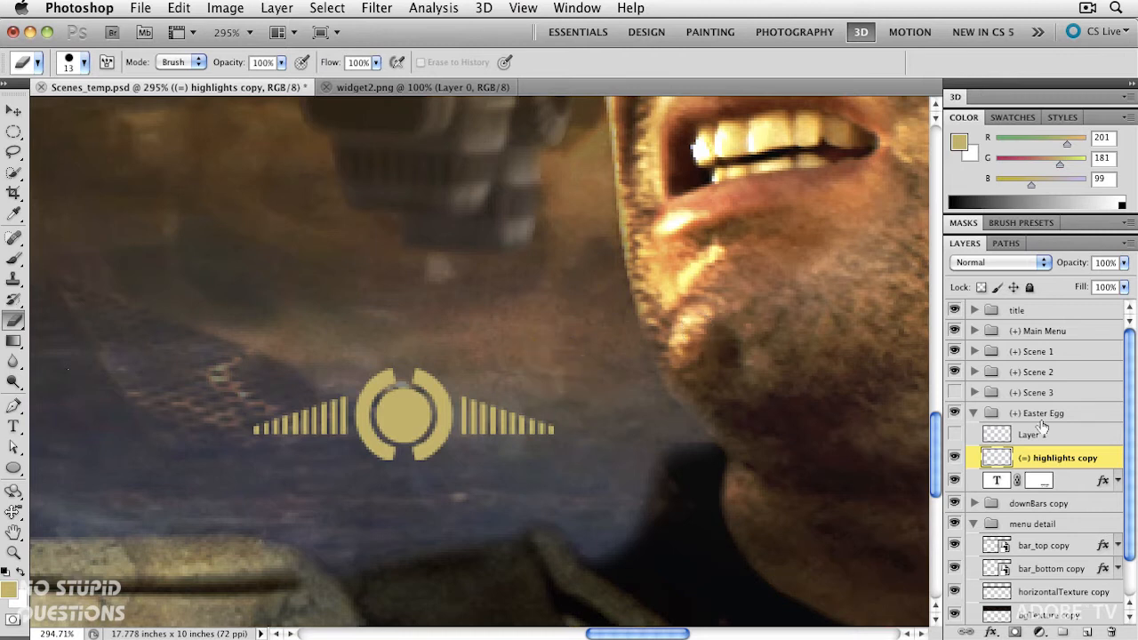
Toggle the highlights copy layer off and on to check the erased sparkle
left_click(954, 457)
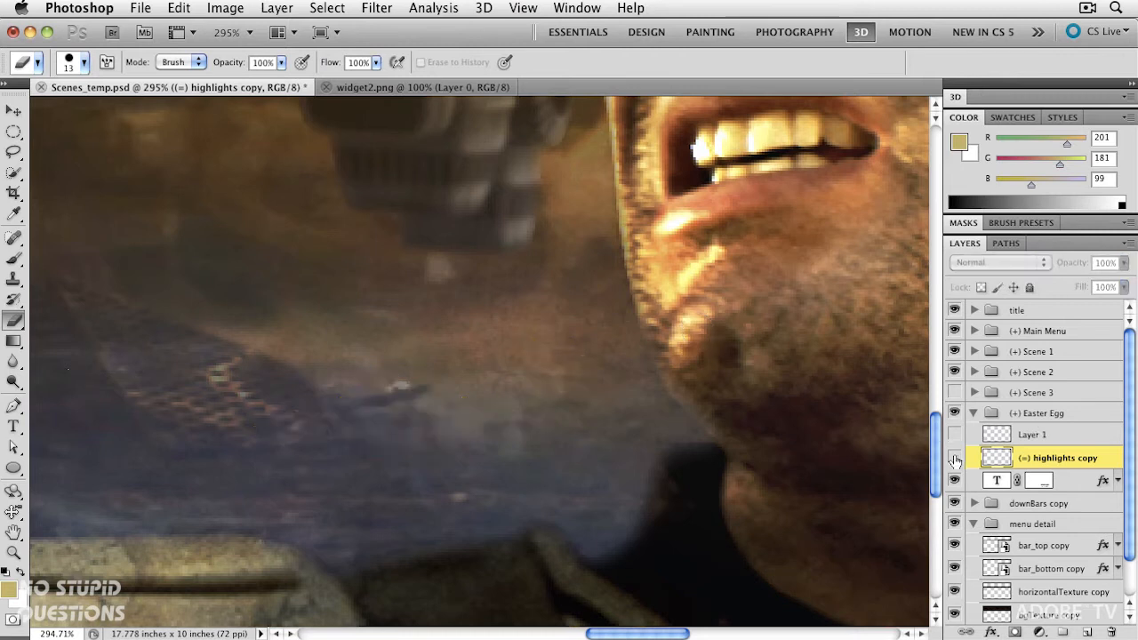
left_click(954, 458)
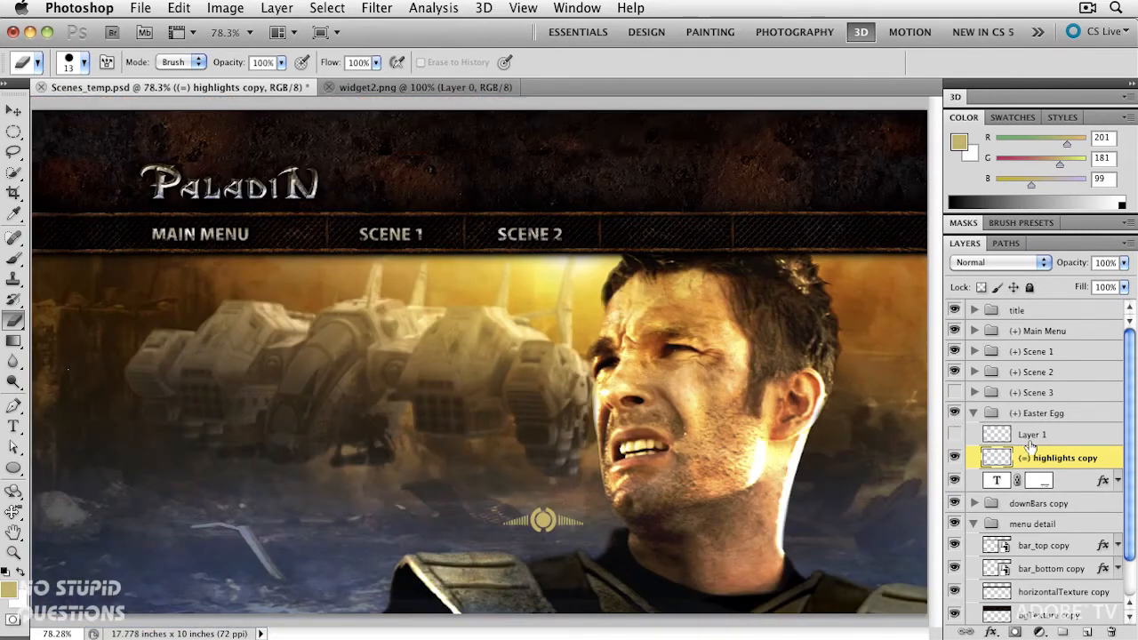
Remove the unused widget layer, hide the highlights copy layer and save the PSD back to Encore
left_click(1049, 434)
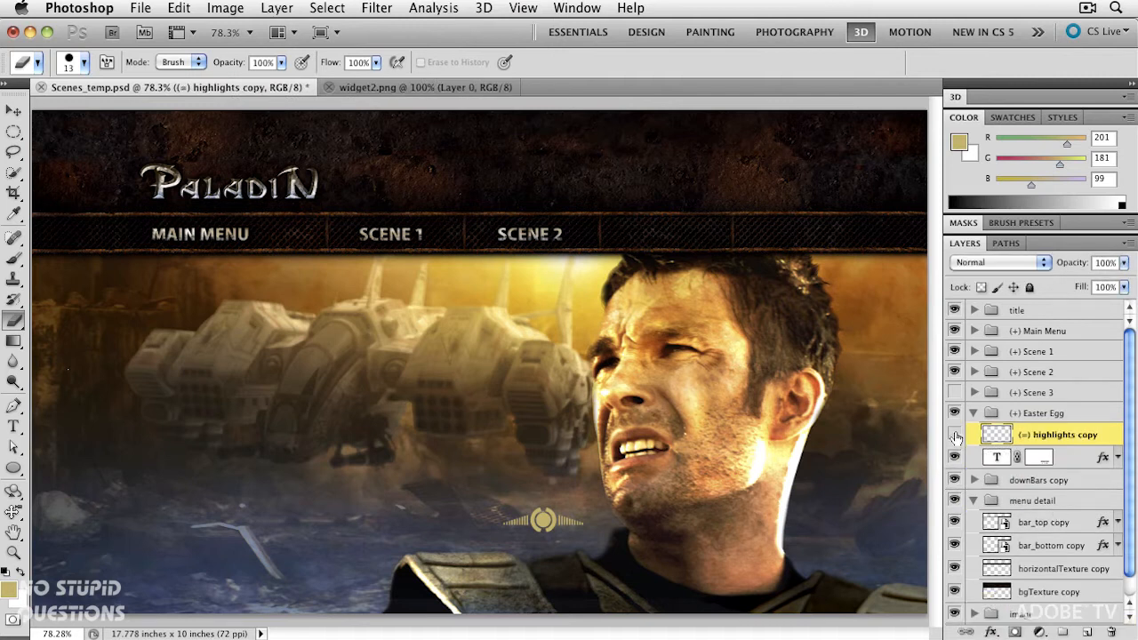
left_click(953, 392)
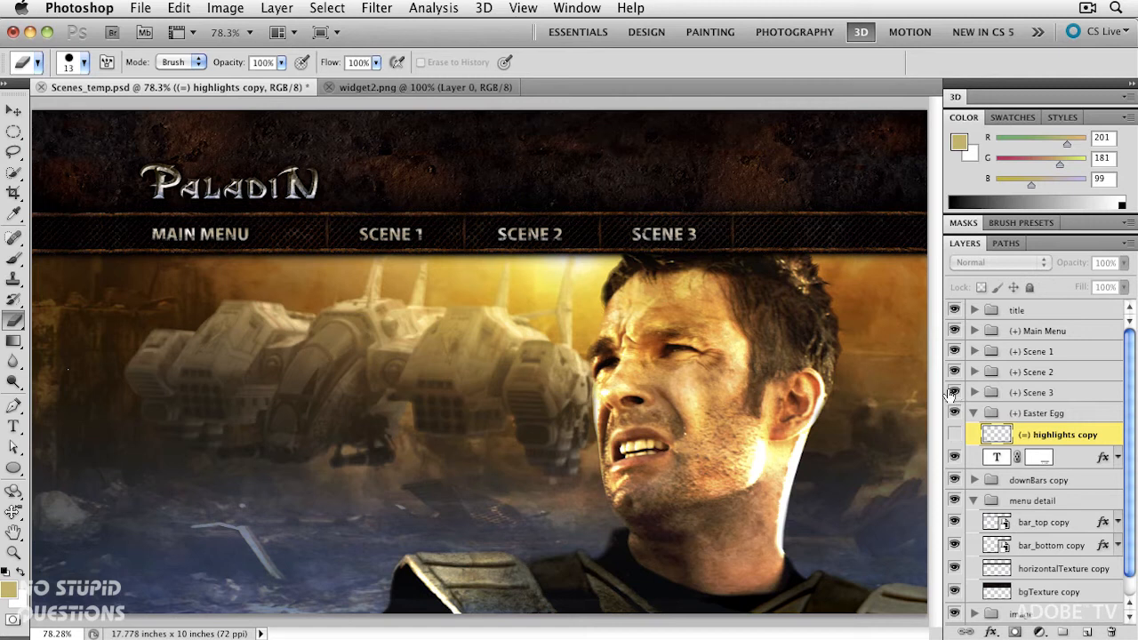
mouse_move(952, 392)
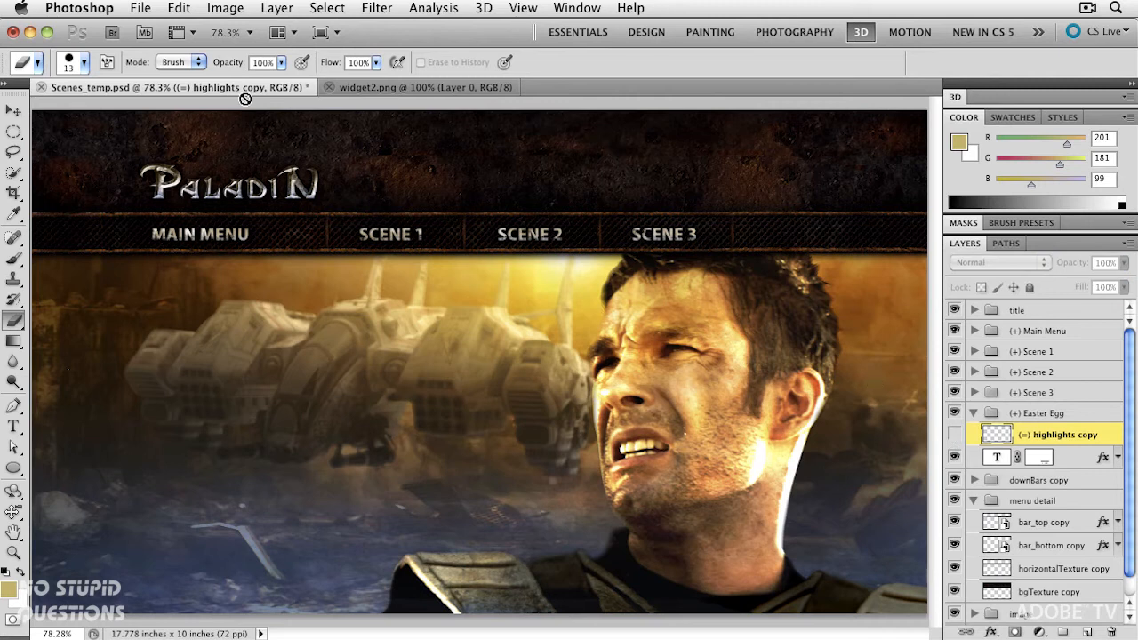
left_click(141, 8)
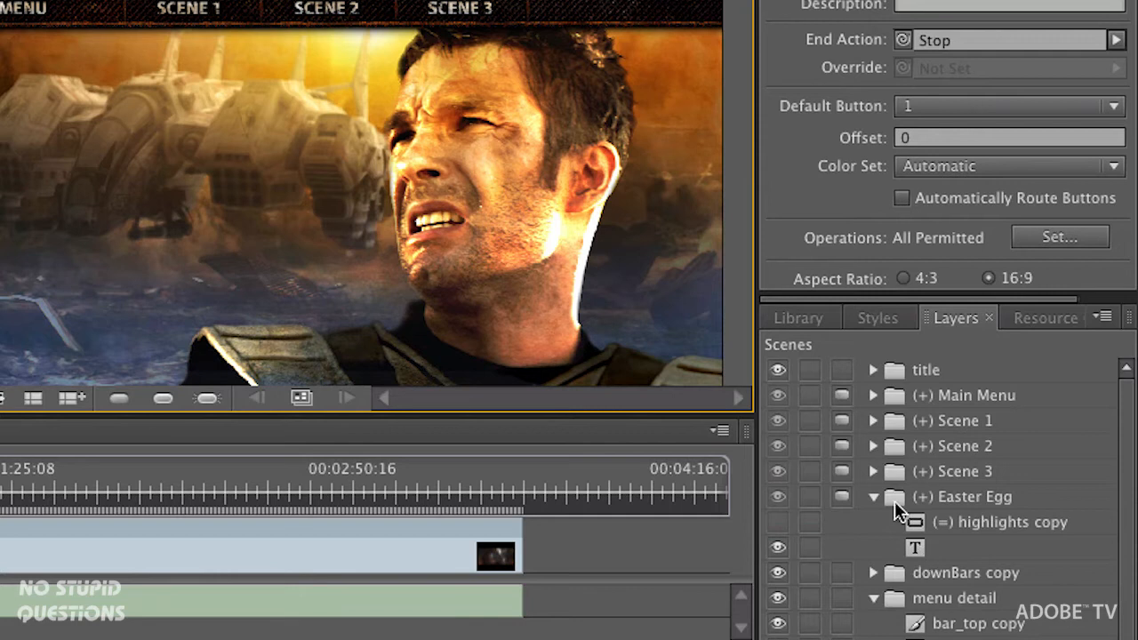
Select the Easter Egg button to show its properties as button 5 with no link
left_click(973, 496)
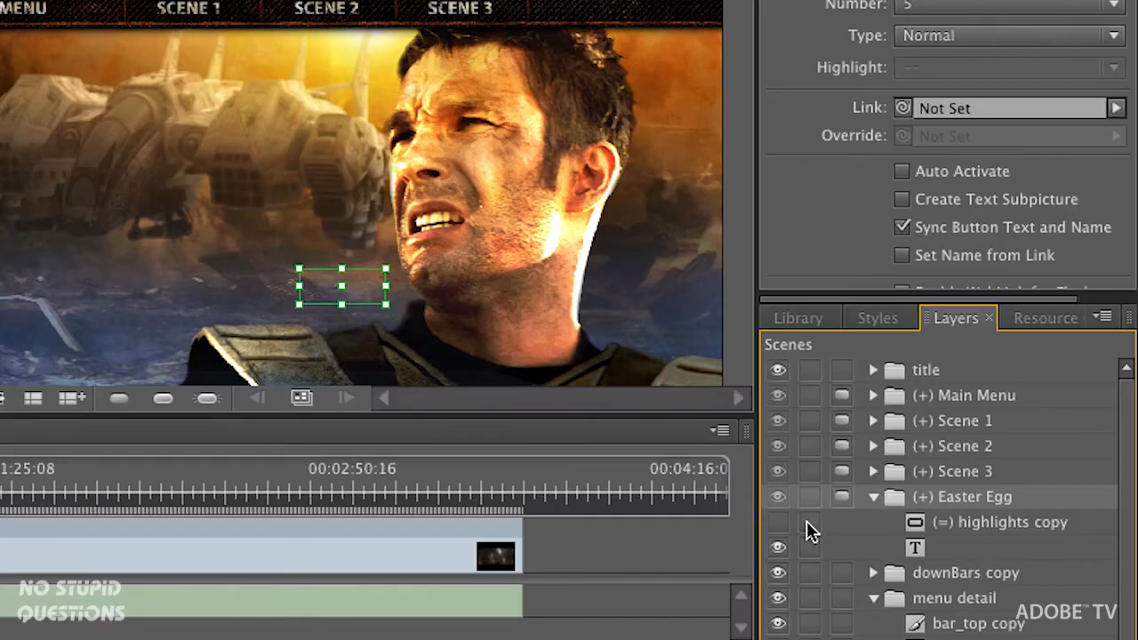
left_click(376, 419)
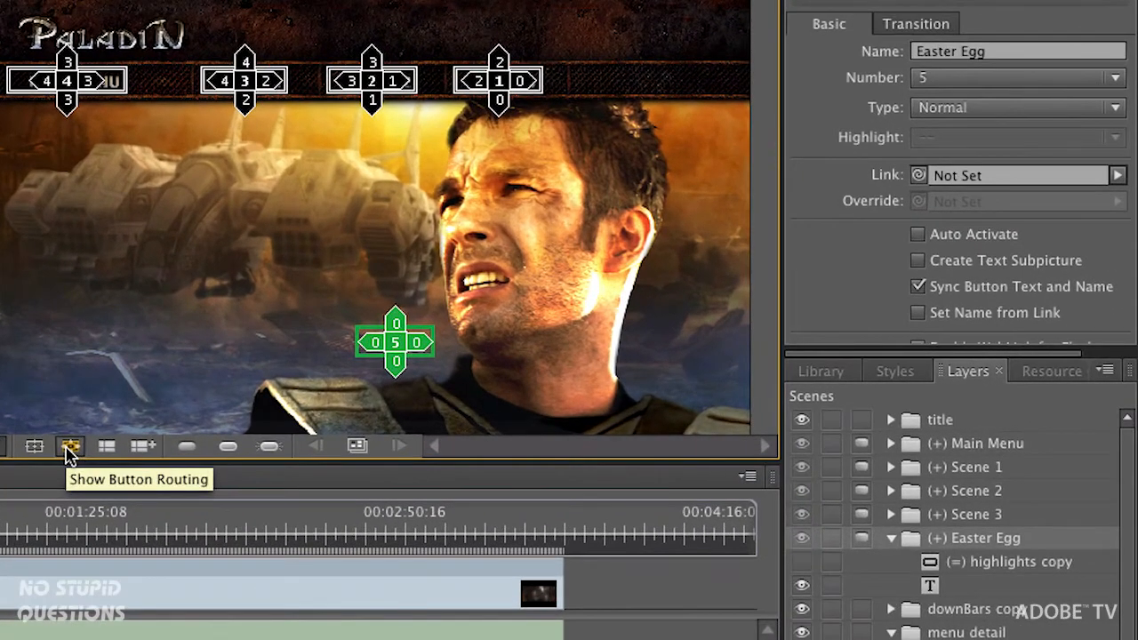
Reveal the routing numbers on all Scenes menu buttons and select the Main Menu button
left_click(68, 446)
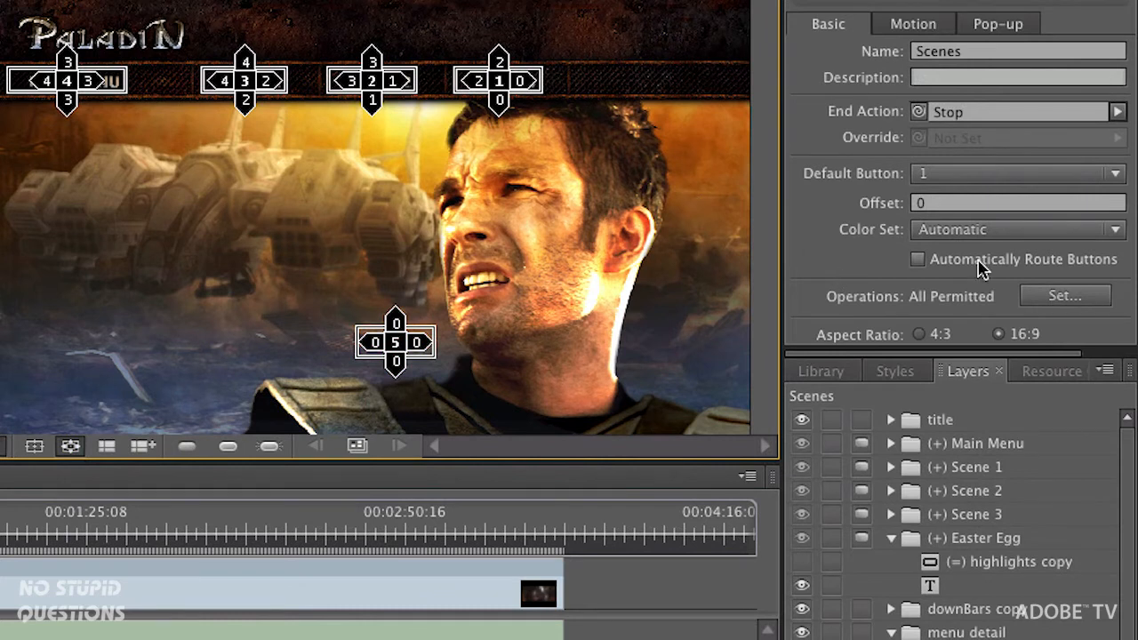
mouse_move(1005, 266)
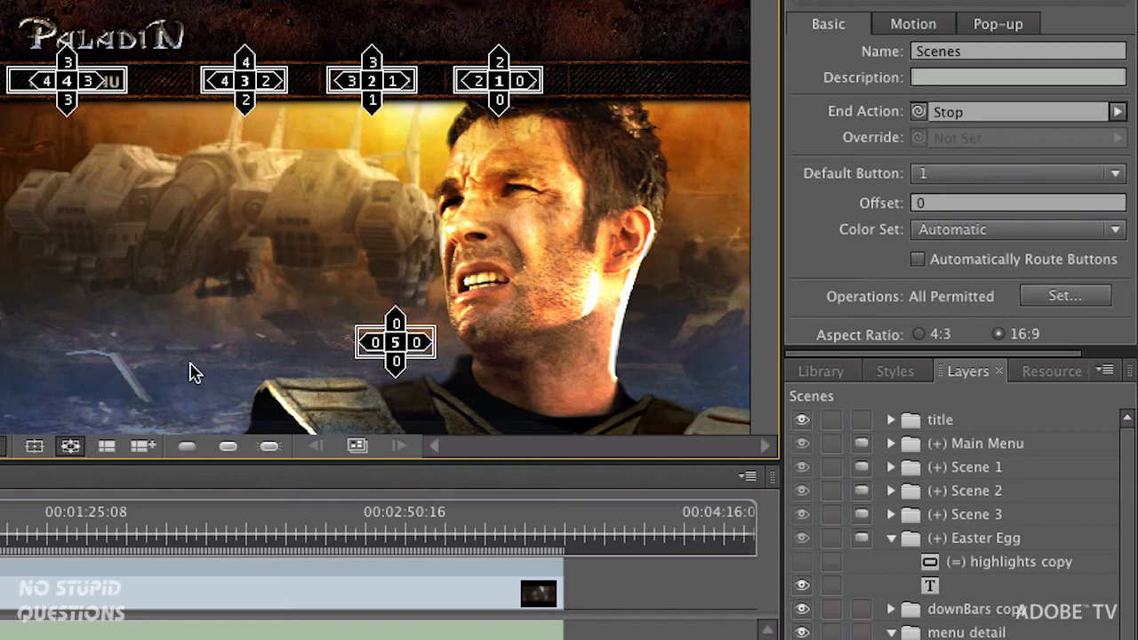
mouse_move(169, 113)
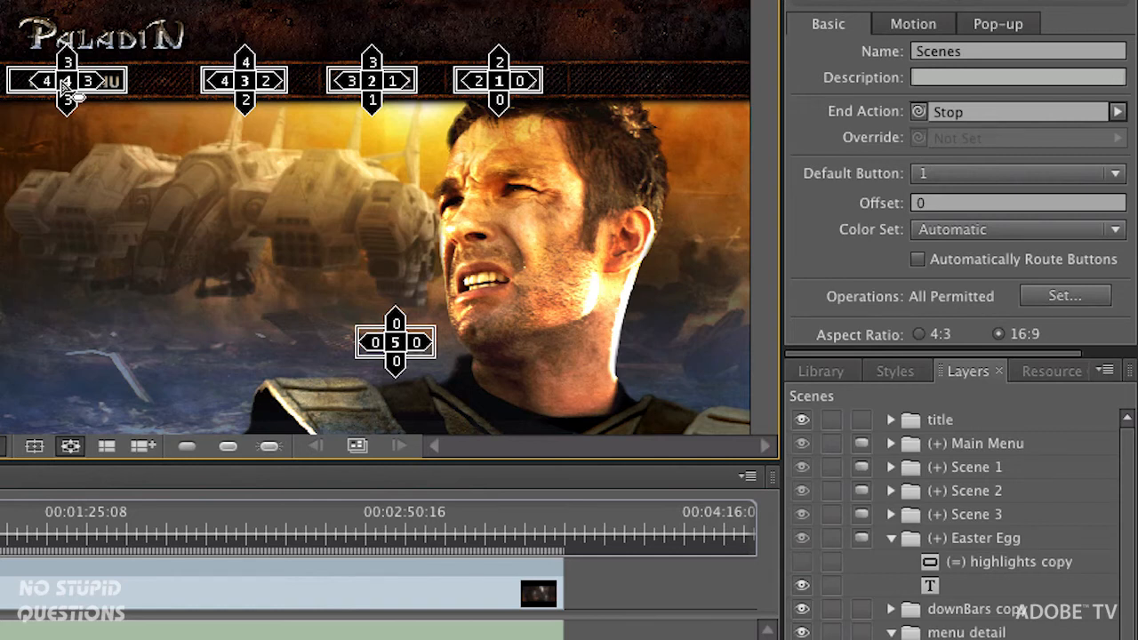
mouse_move(44, 82)
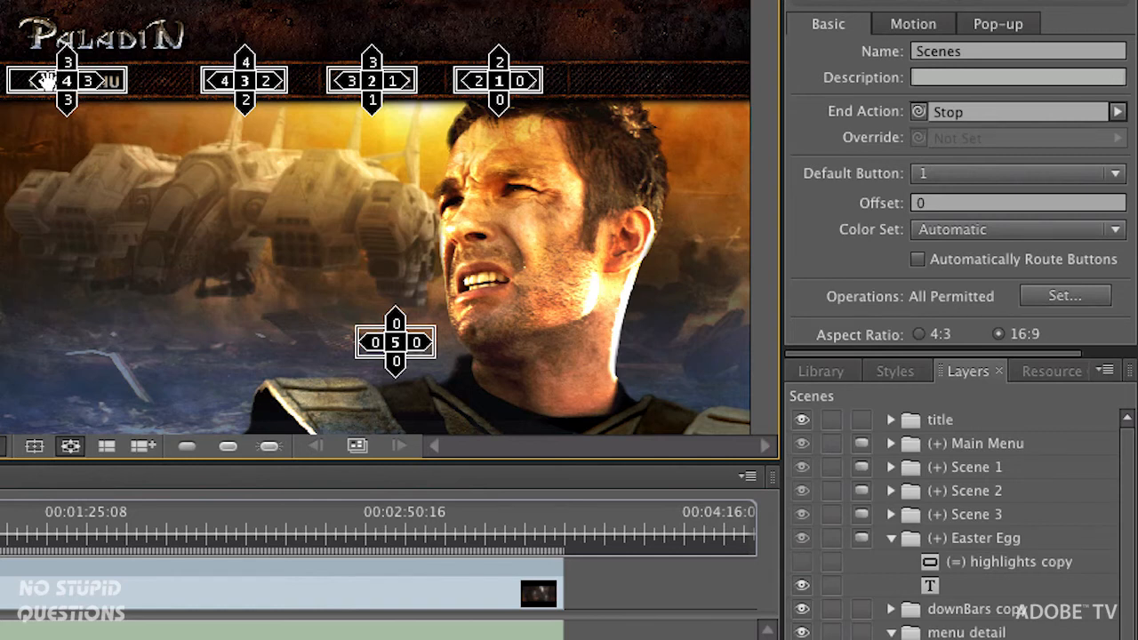
left_click(64, 81)
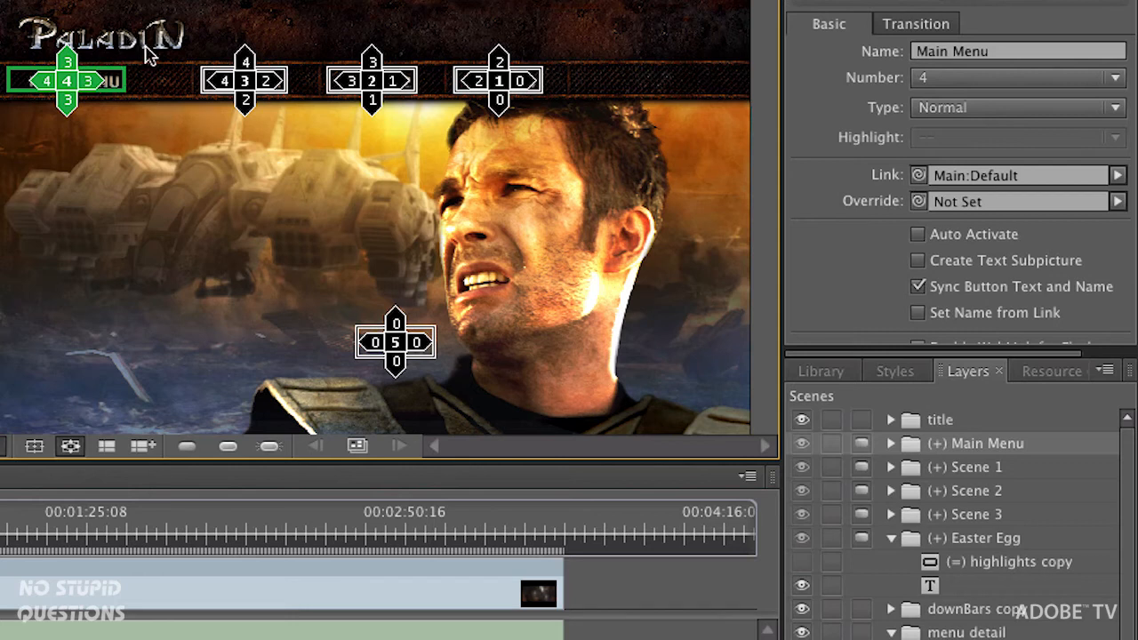
mouse_move(196, 194)
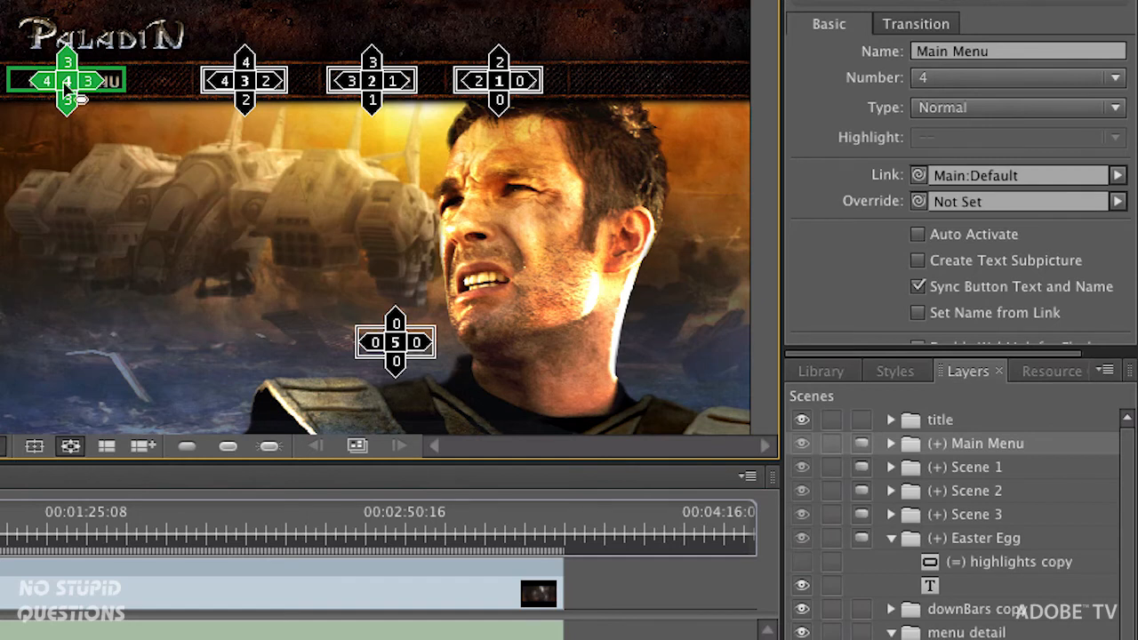
mouse_move(851, 73)
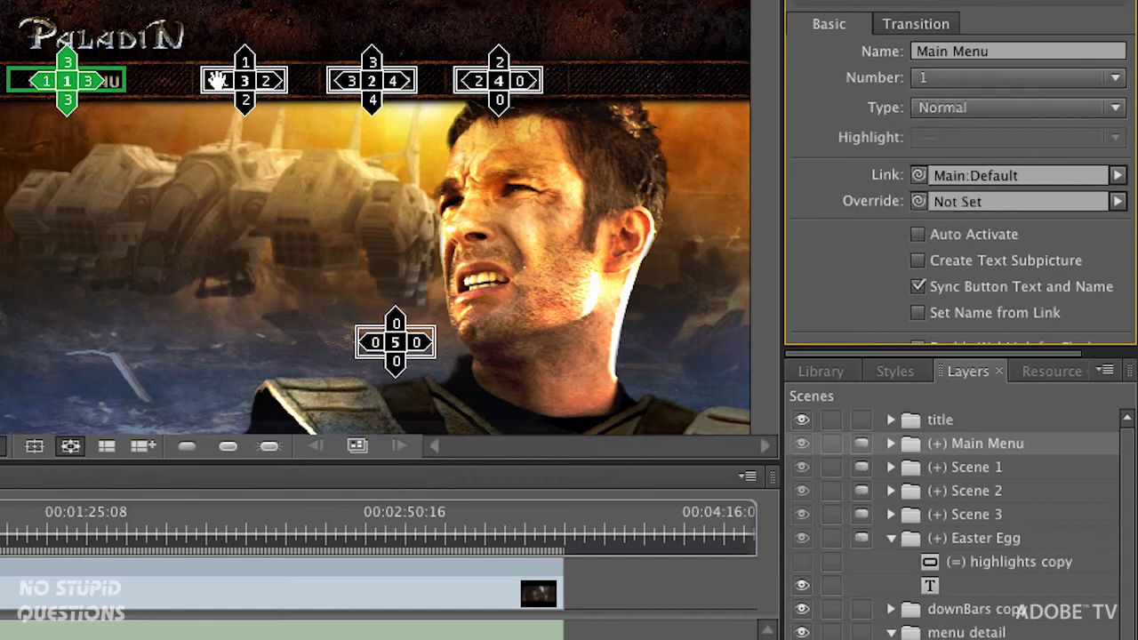
Select the Scene 1 button so it can be renumbered as button 2
left_click(246, 82)
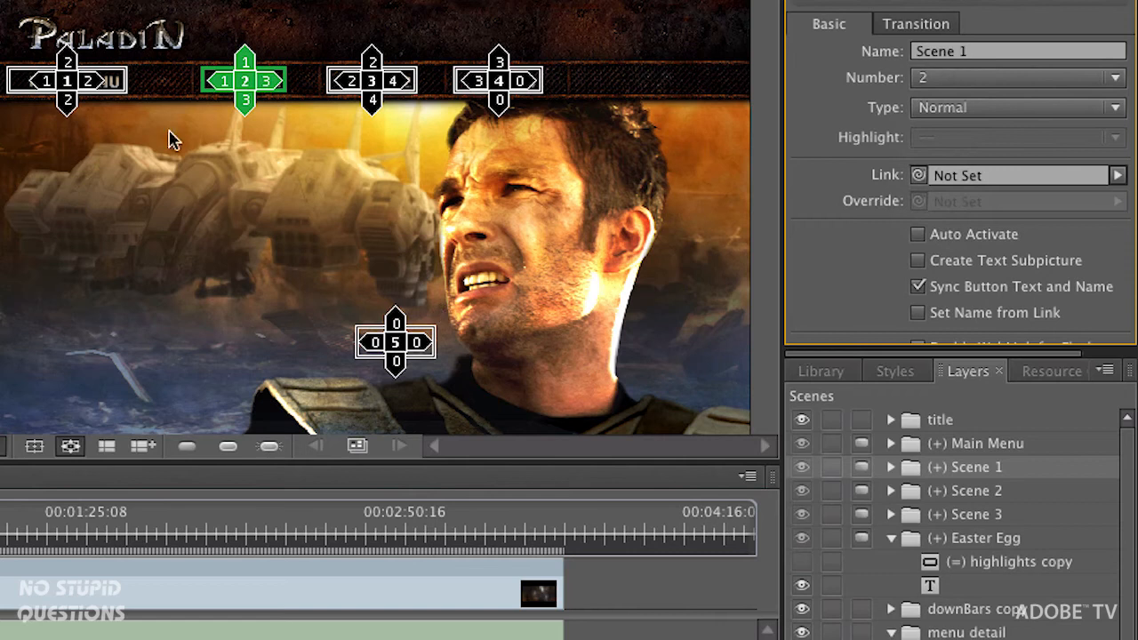
mouse_move(79, 87)
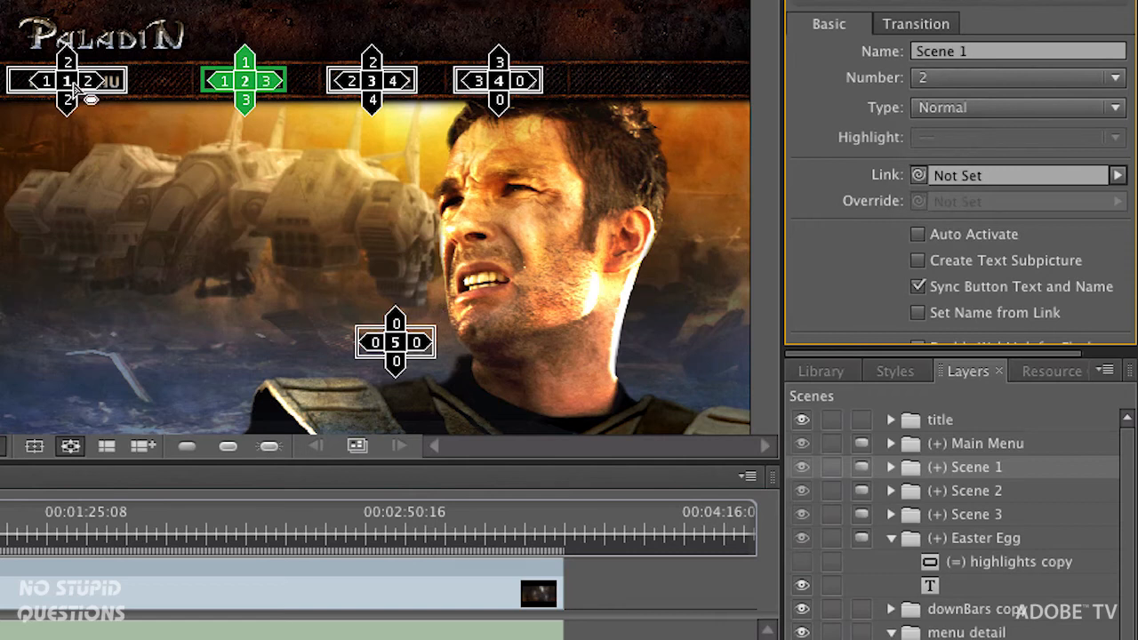
Check routing on Main Menu, Scene 1 and Scene 2, then route Scene 3 down to button 5
left_click(67, 82)
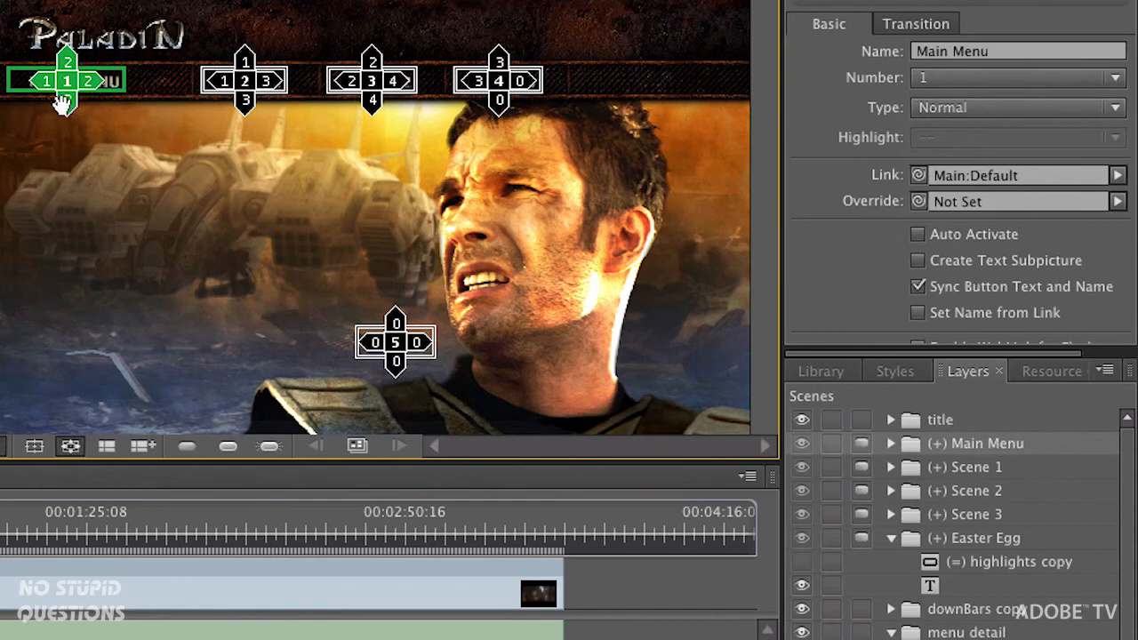
mouse_move(256, 80)
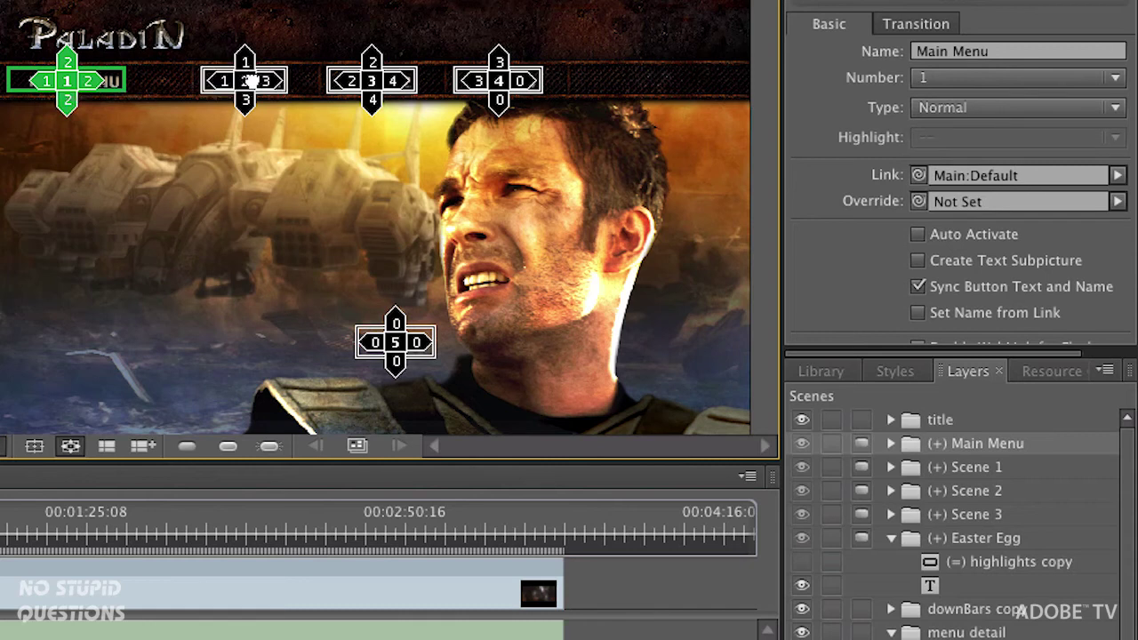
left_click(251, 80)
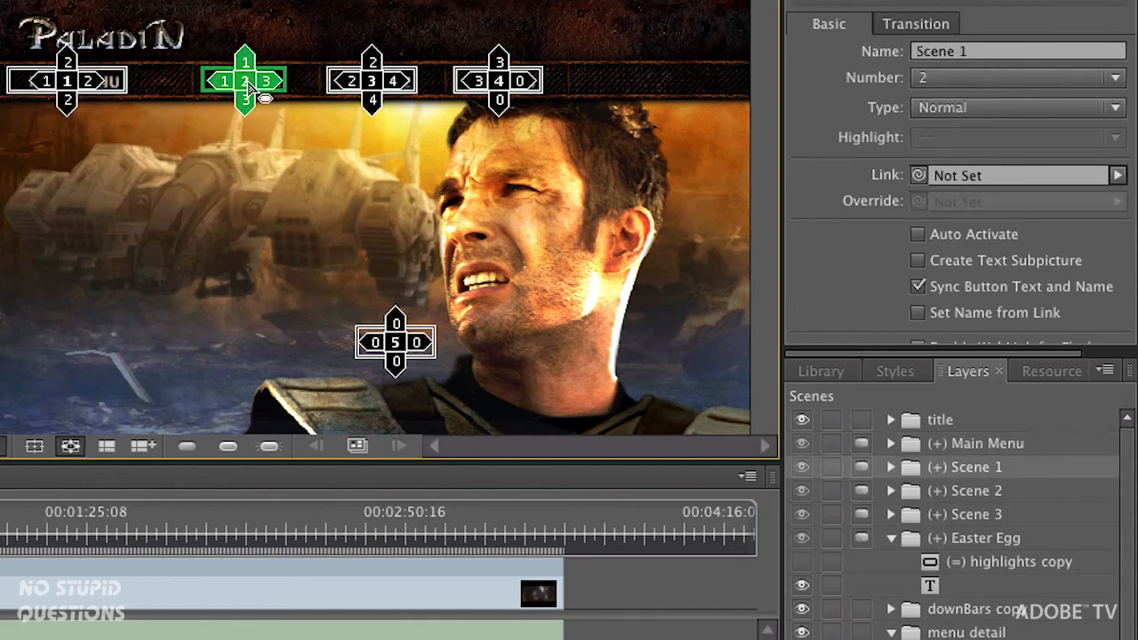
mouse_move(382, 97)
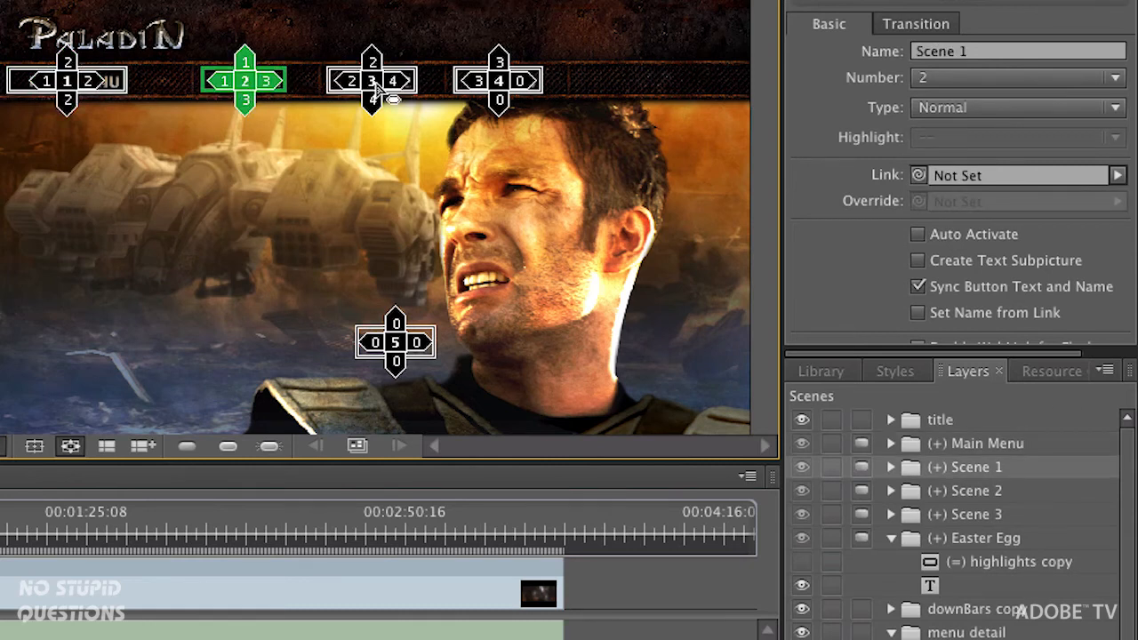
left_click(375, 83)
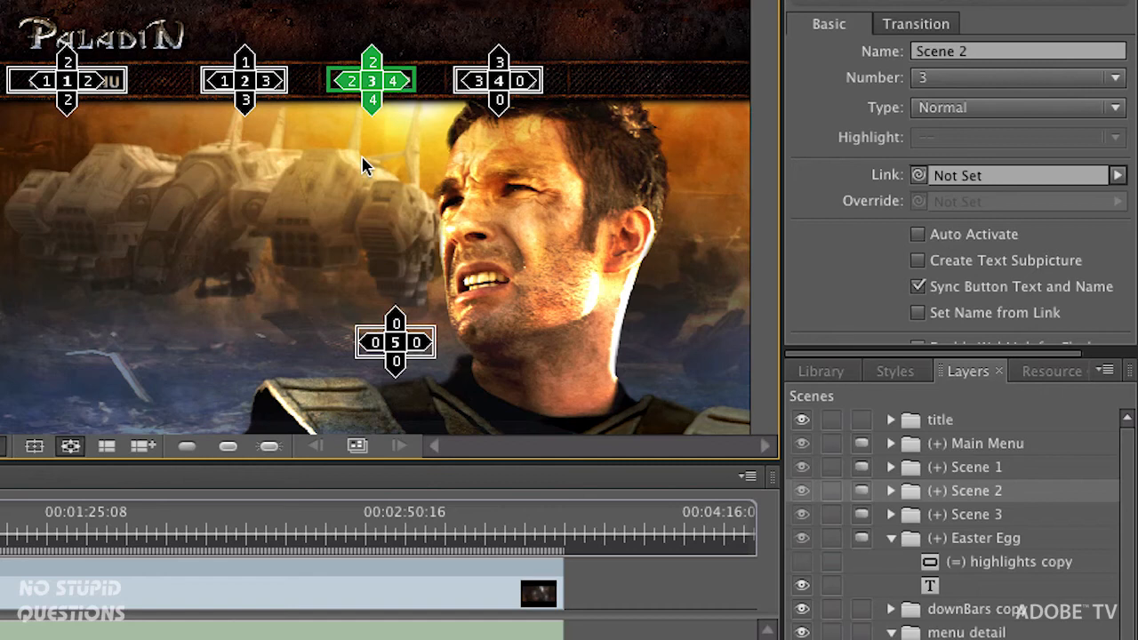
mouse_move(484, 85)
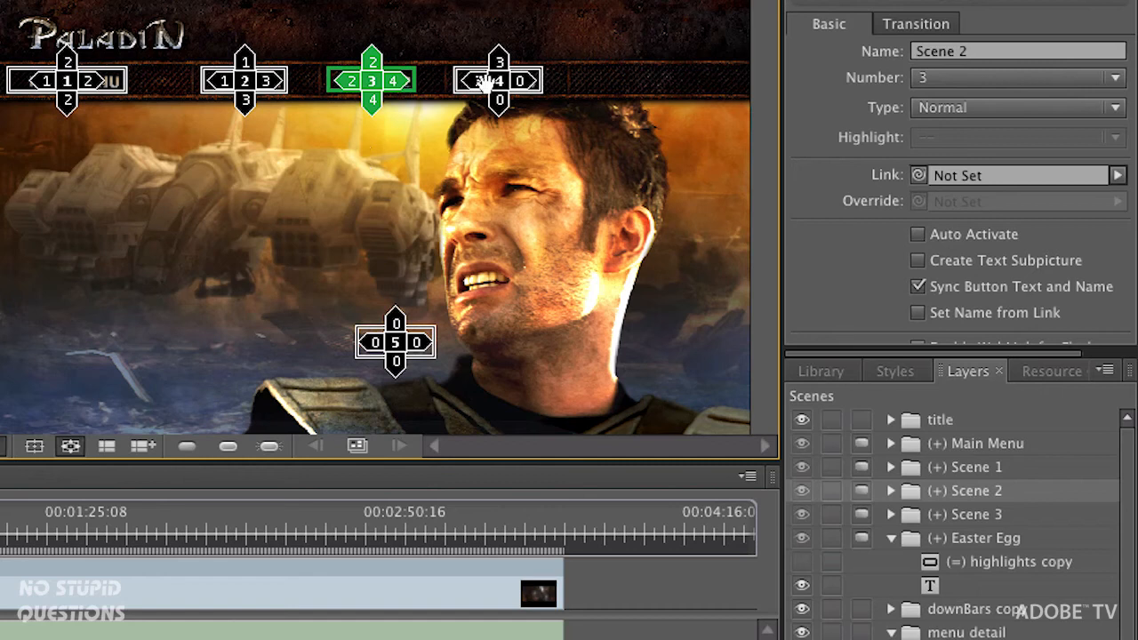
left_click(496, 81)
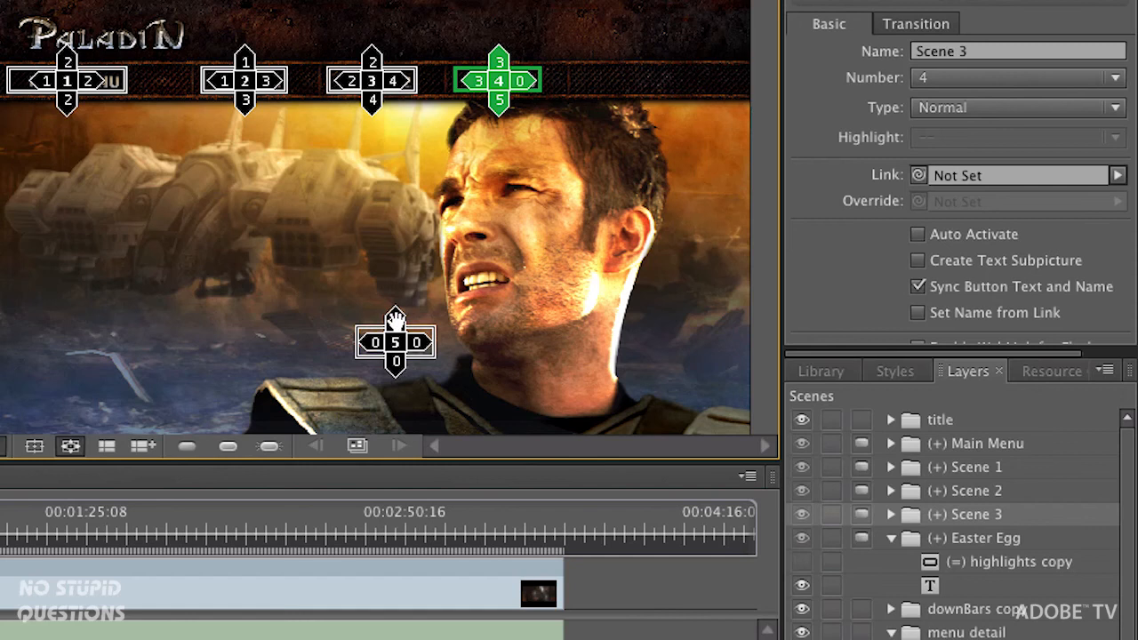
mouse_move(364, 425)
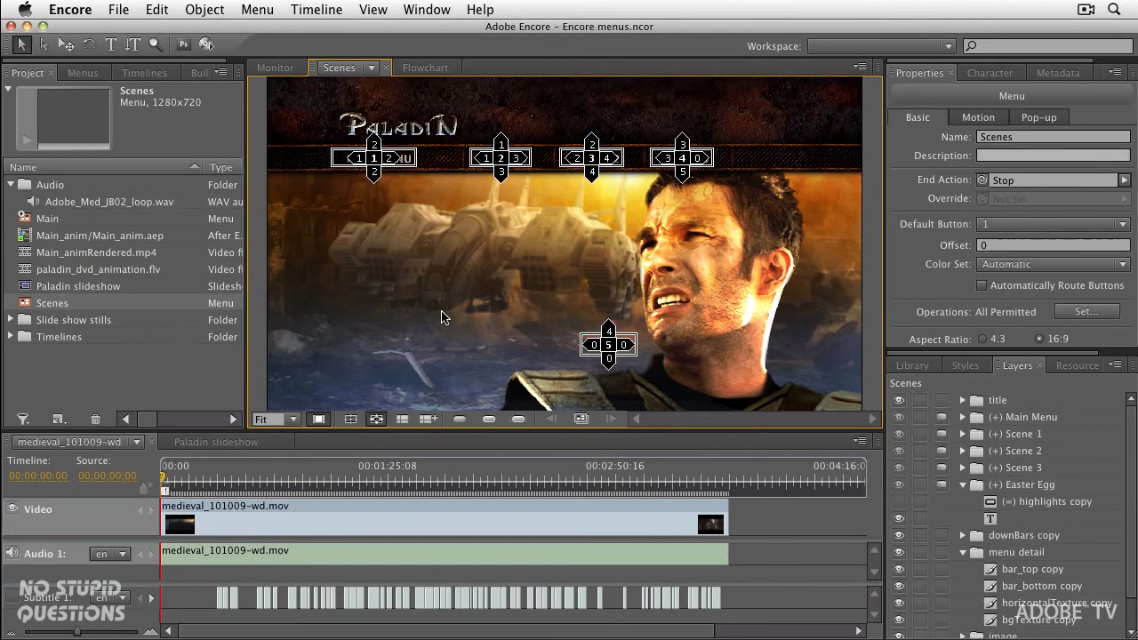
Bring up the Scenes menu context options containing Edit Menu in Photoshop
right_click(444, 318)
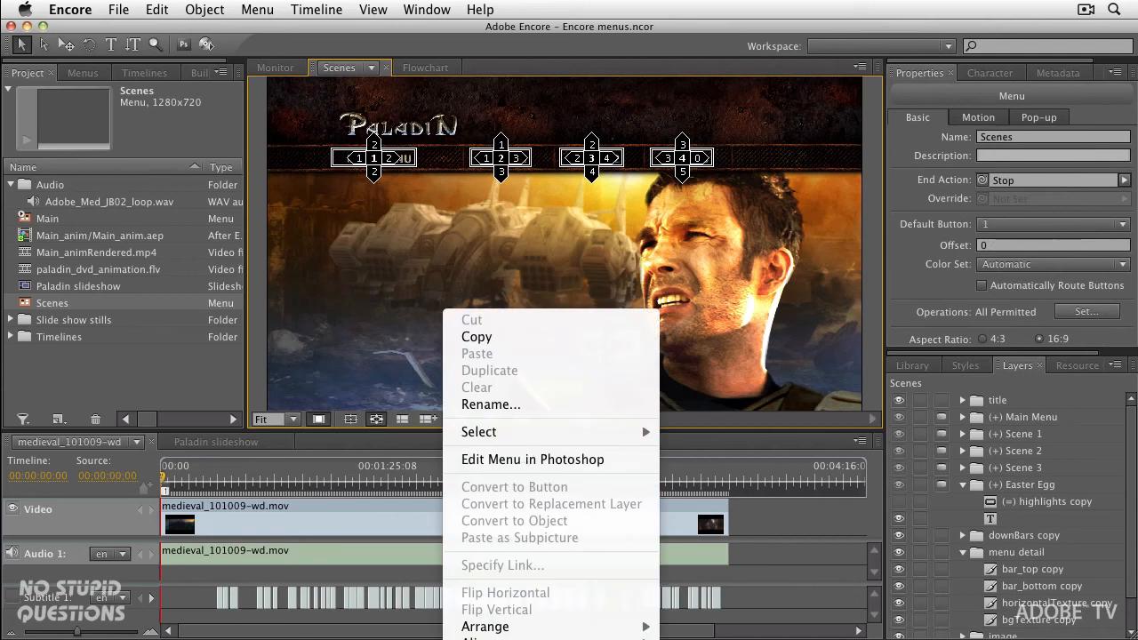